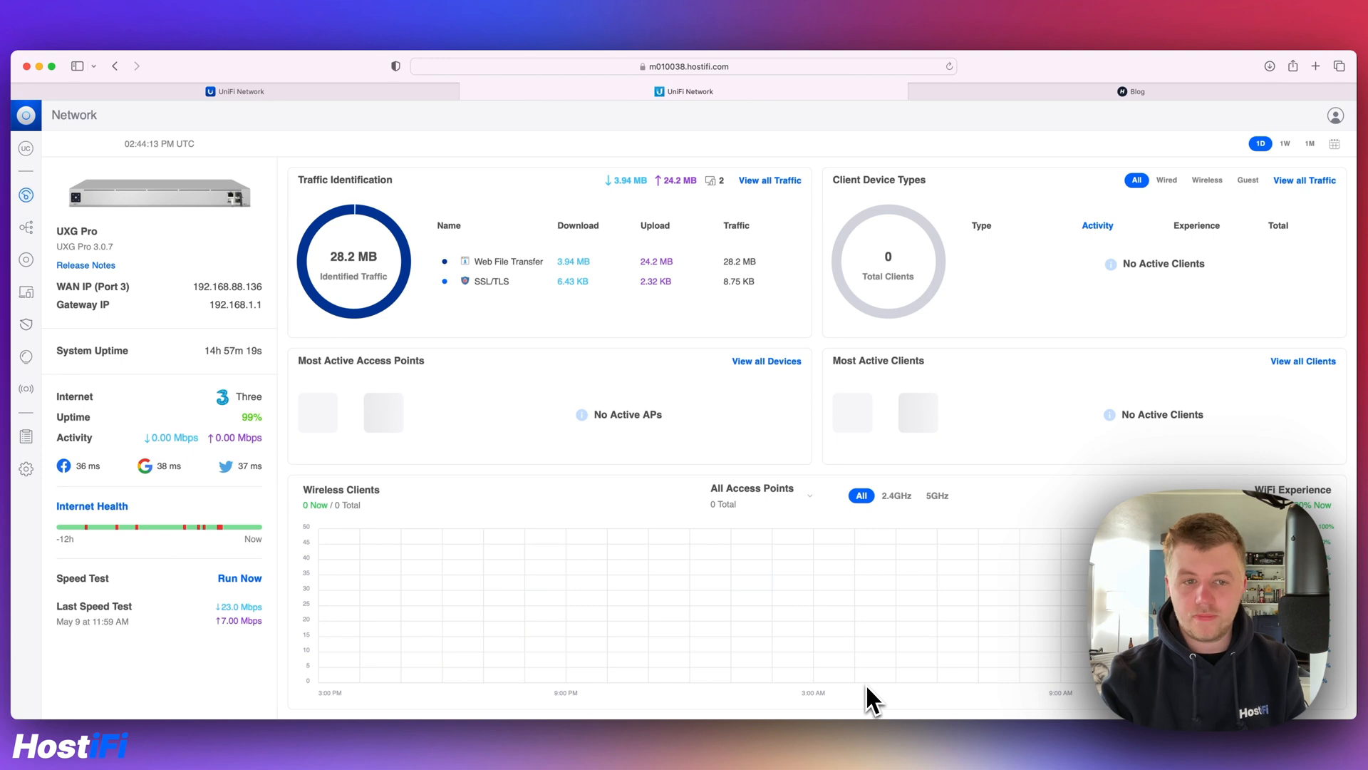
mouse_move(338, 368)
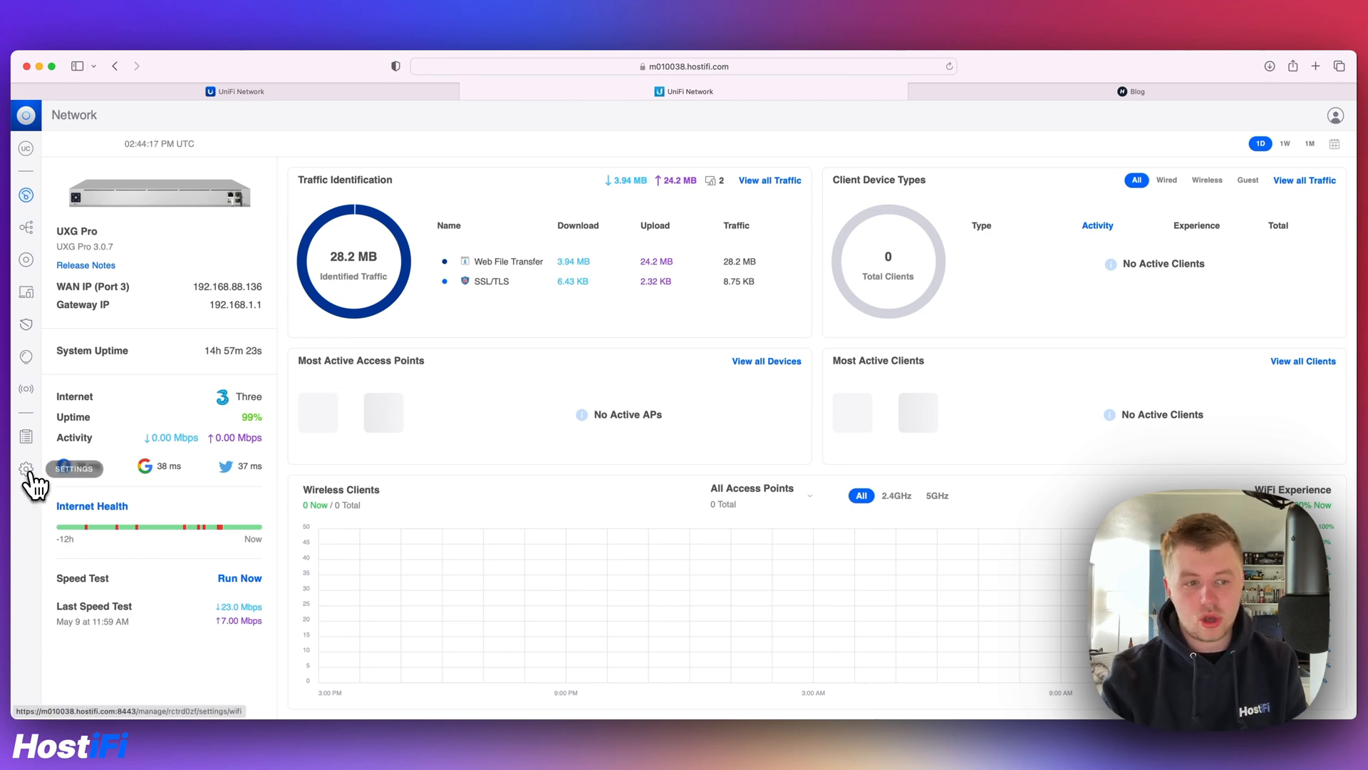
Step: Show the Guest WiFi network's configuration from the site Settings
left_click(25, 469)
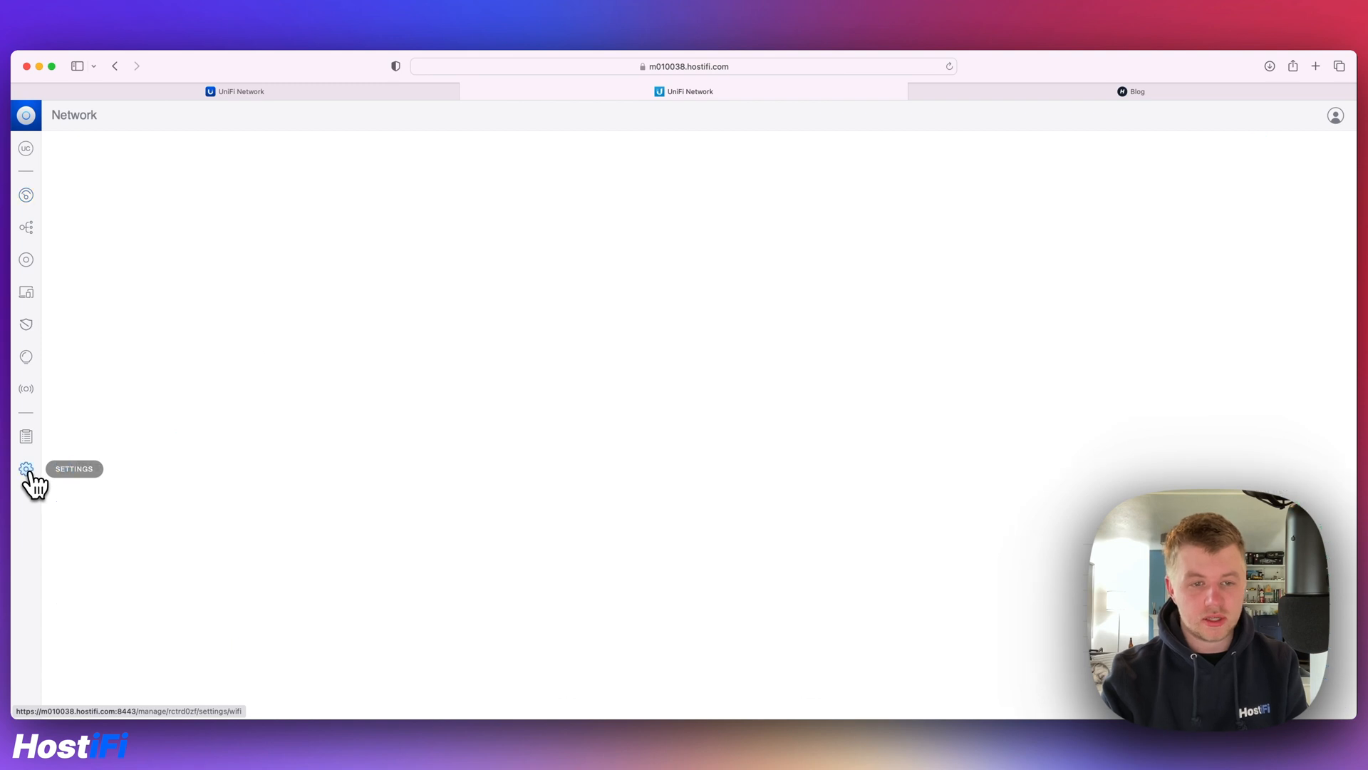
left_click(25, 468)
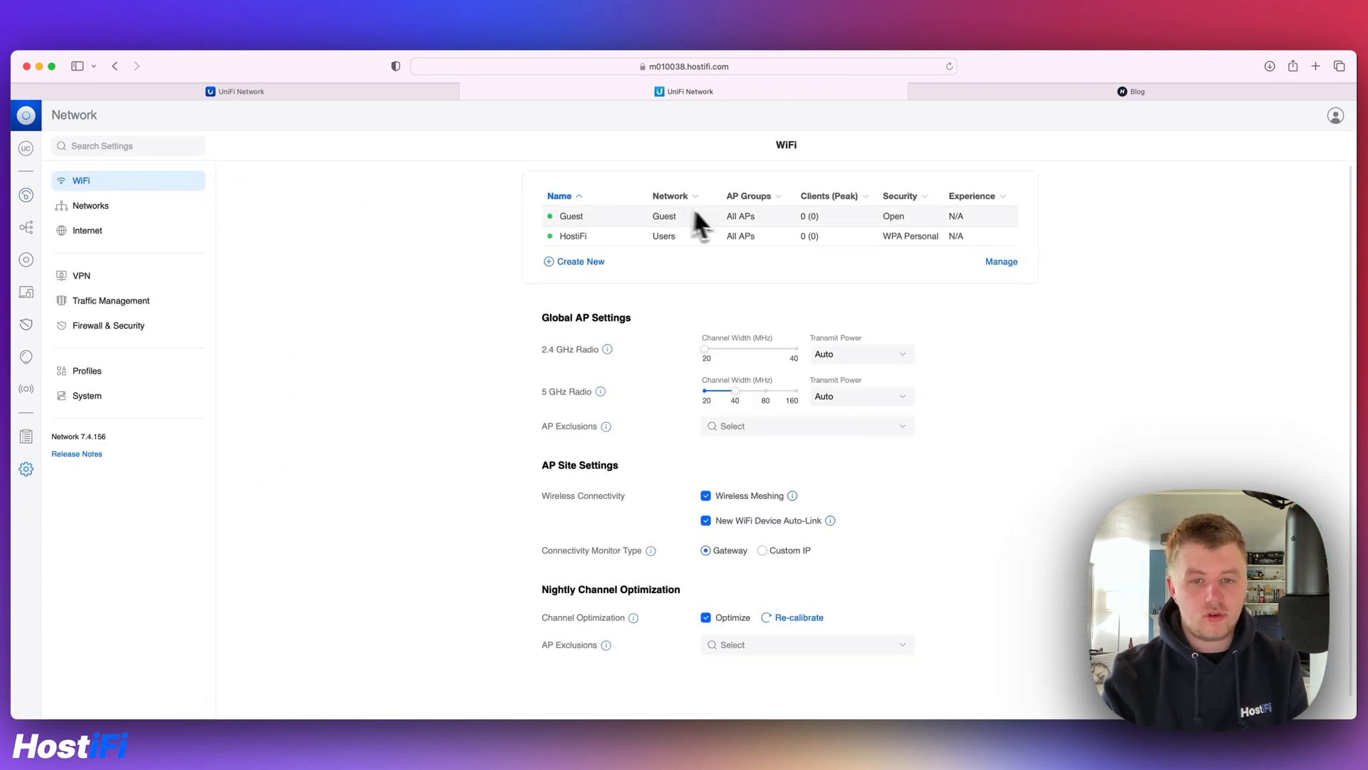
mouse_move(647, 223)
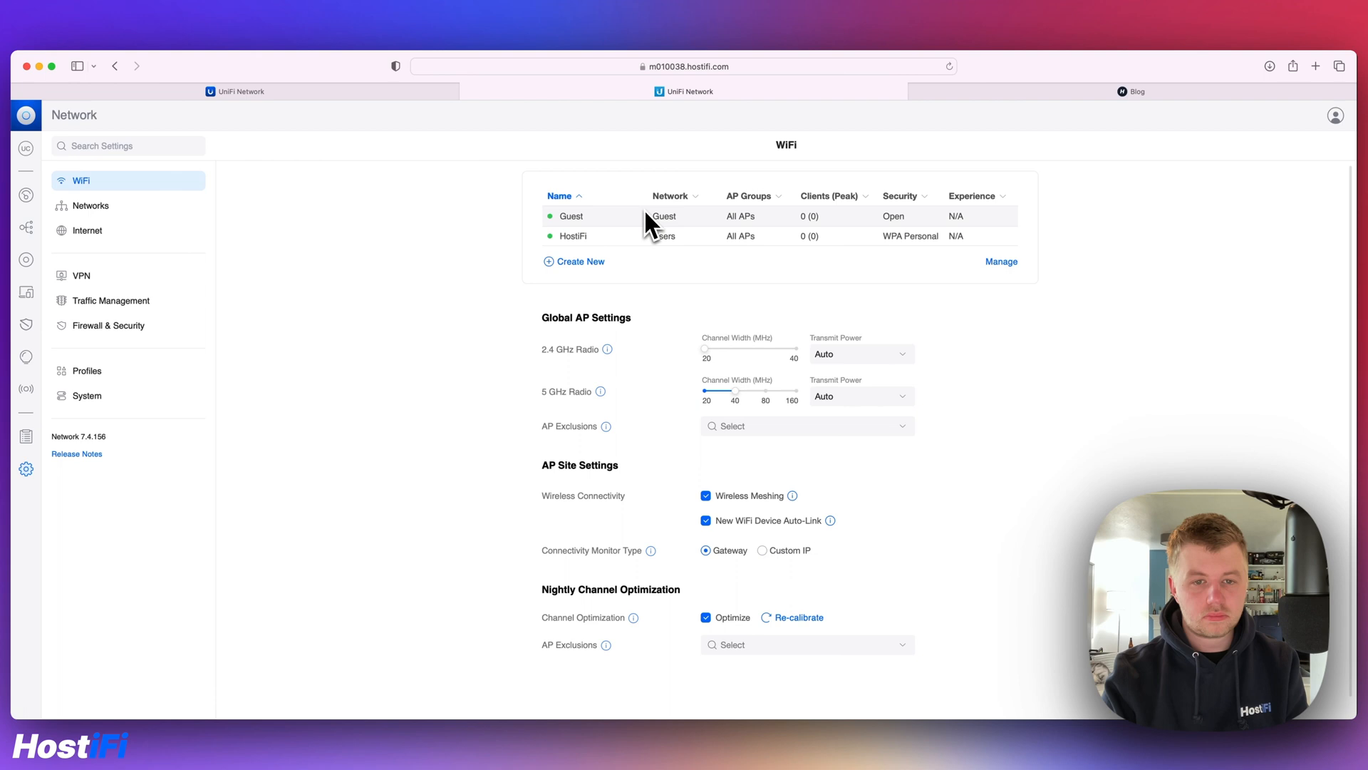
left_click(572, 216)
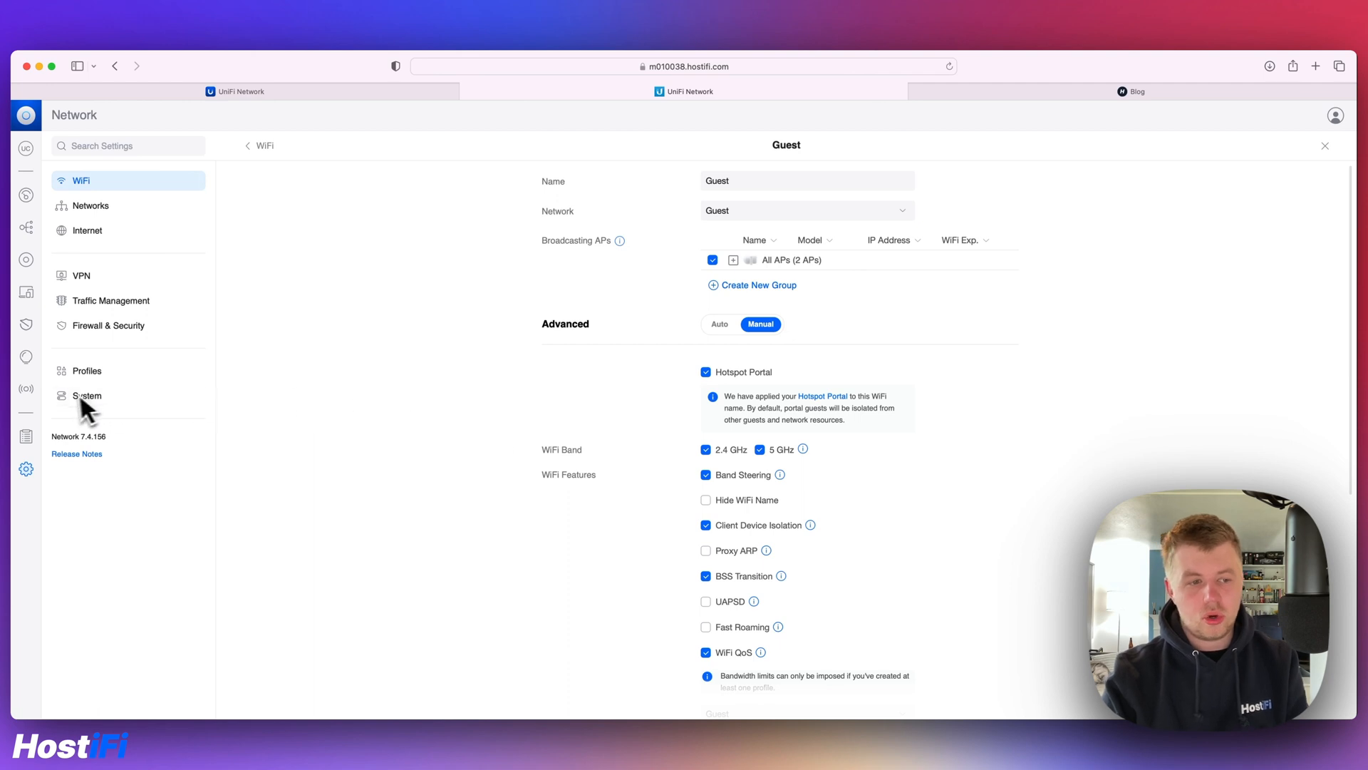
mouse_move(25, 387)
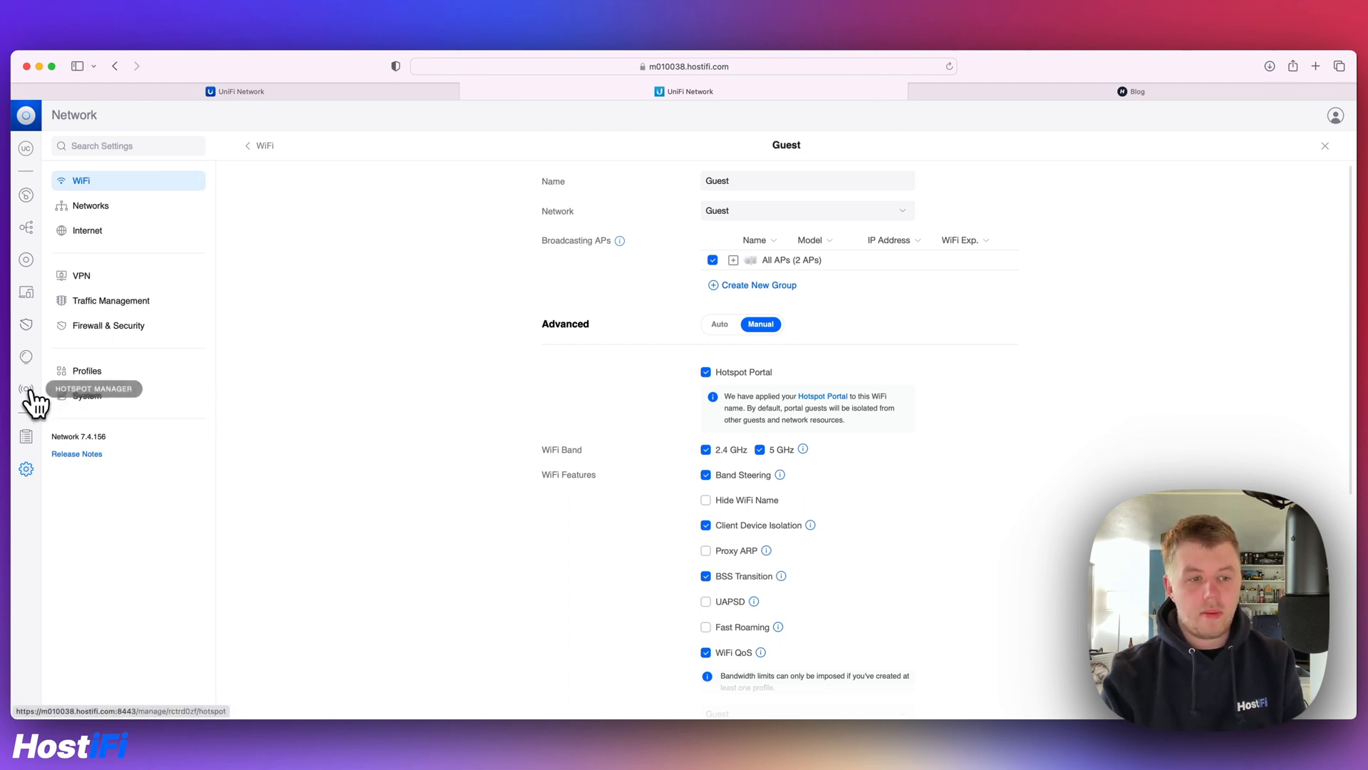
Step: Bring up the Hotspot Manager's guest landing page editor
left_click(26, 387)
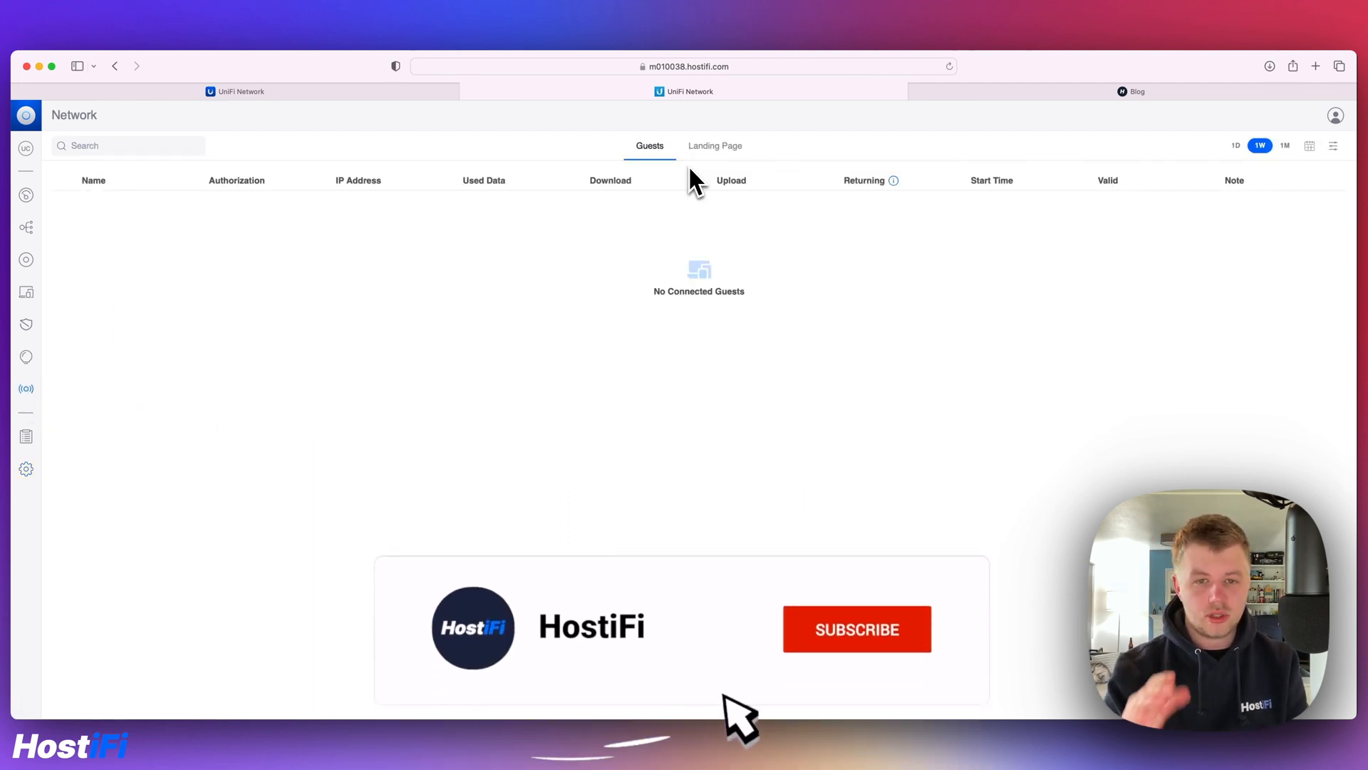
left_click(857, 629)
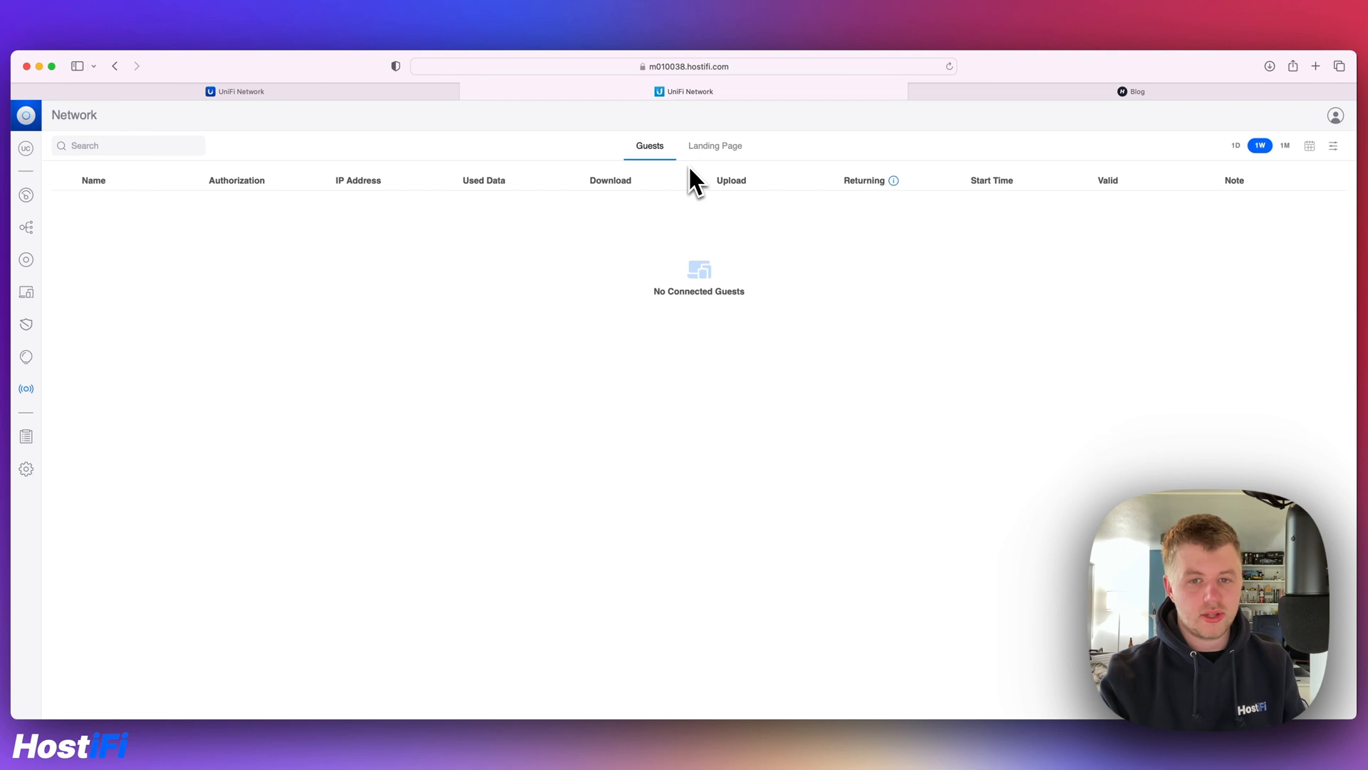
left_click(714, 146)
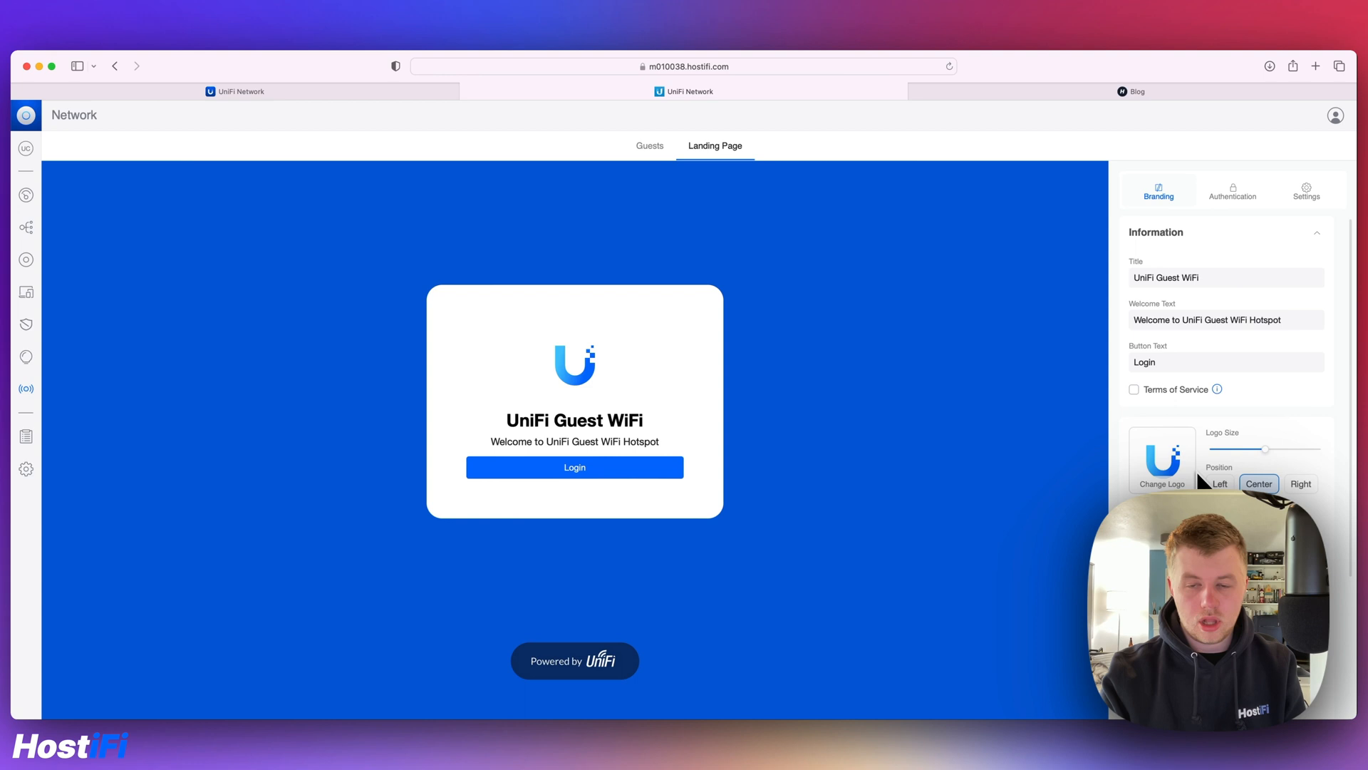
Step: Browse the landing page's Authentication methods, cancelling Facebook WiFi, and its expiration settings
left_click(1231, 190)
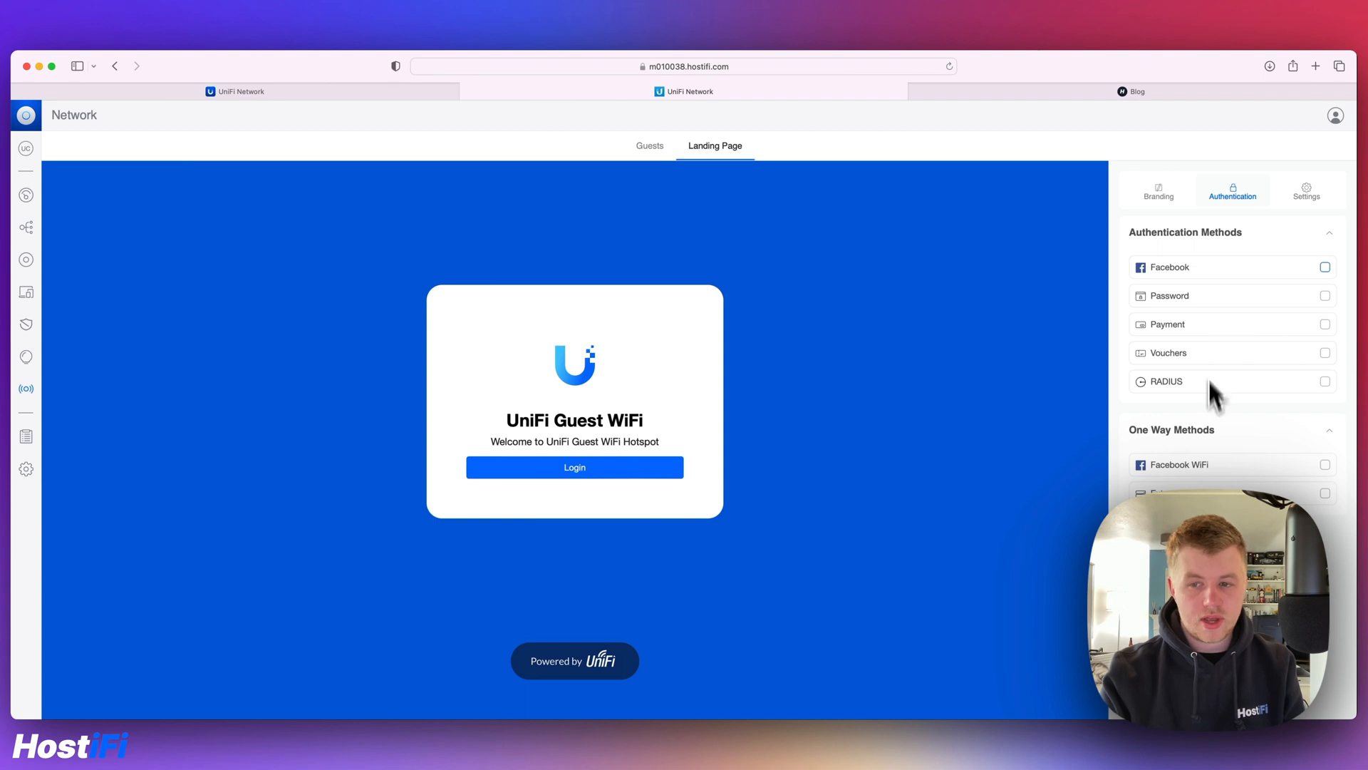
left_click(1326, 465)
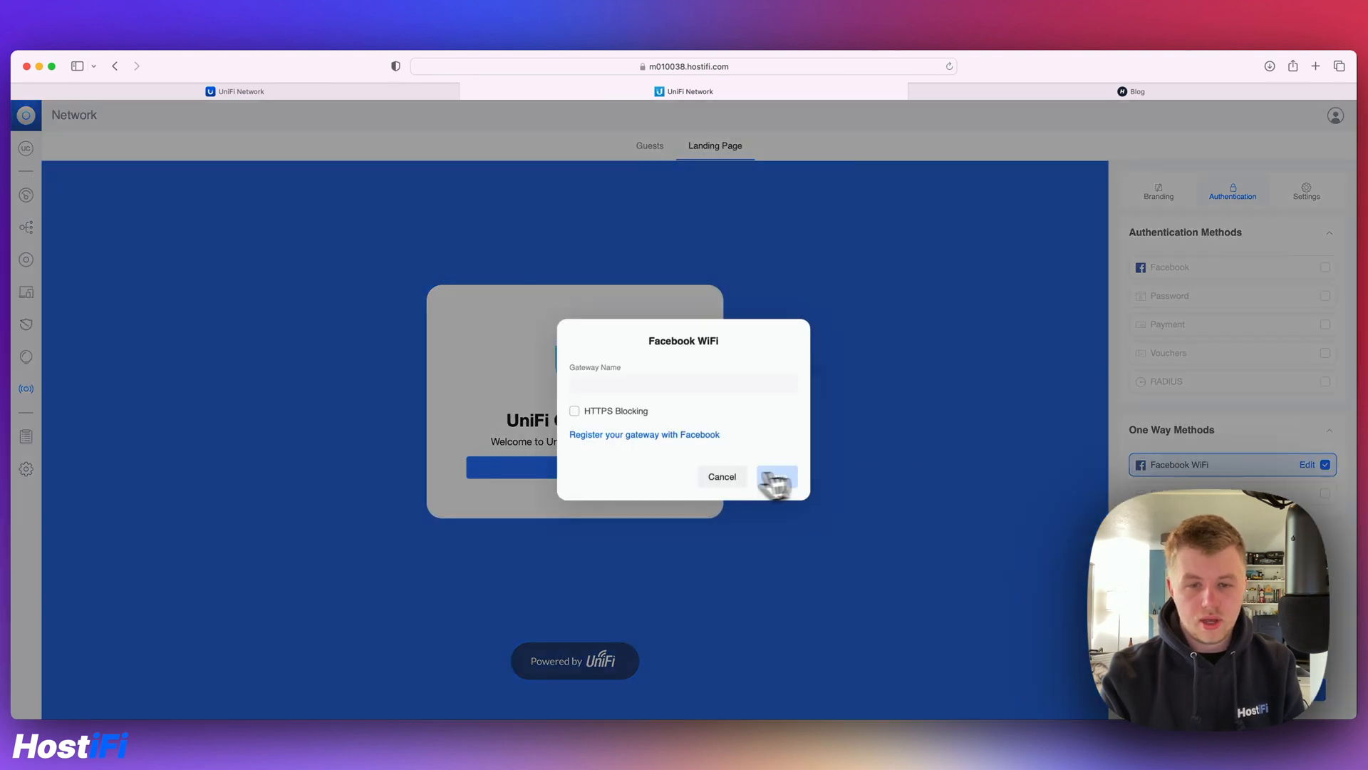
left_click(776, 476)
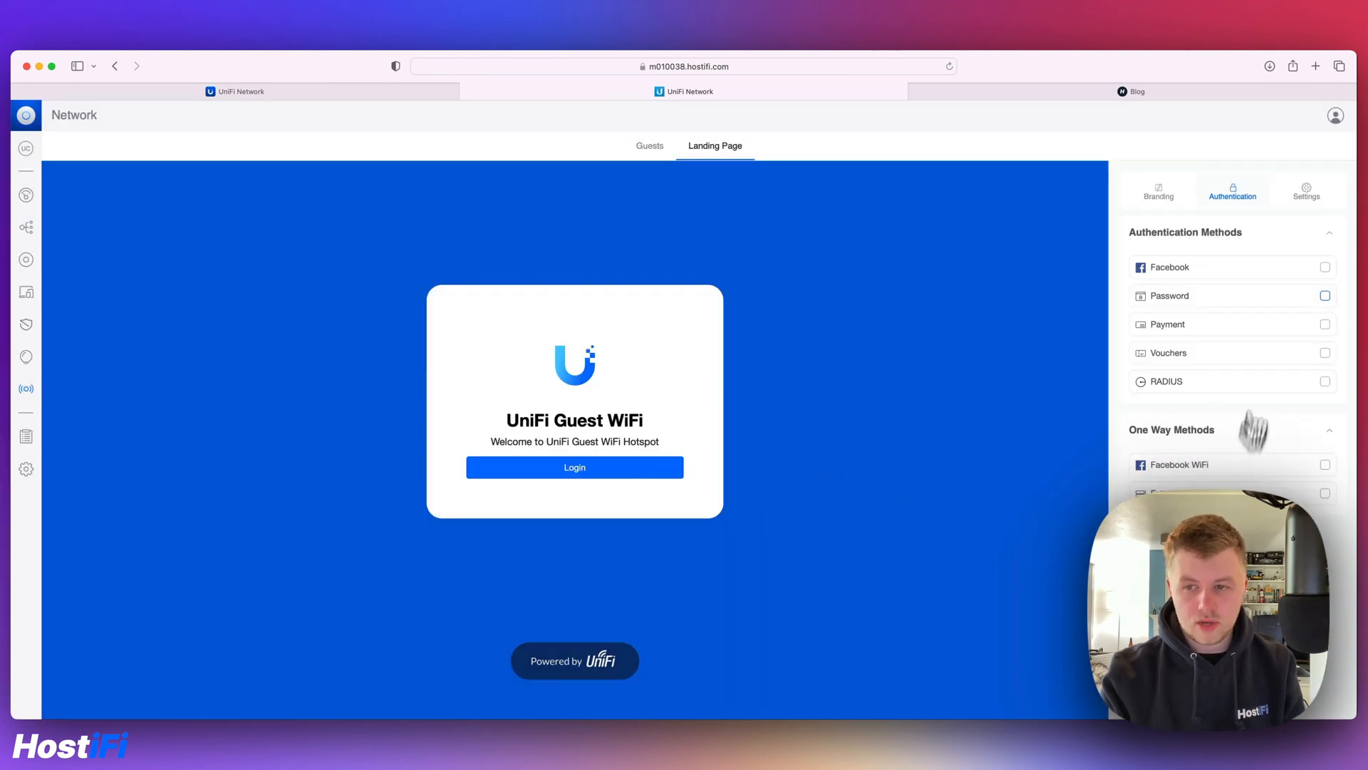
left_click(1307, 188)
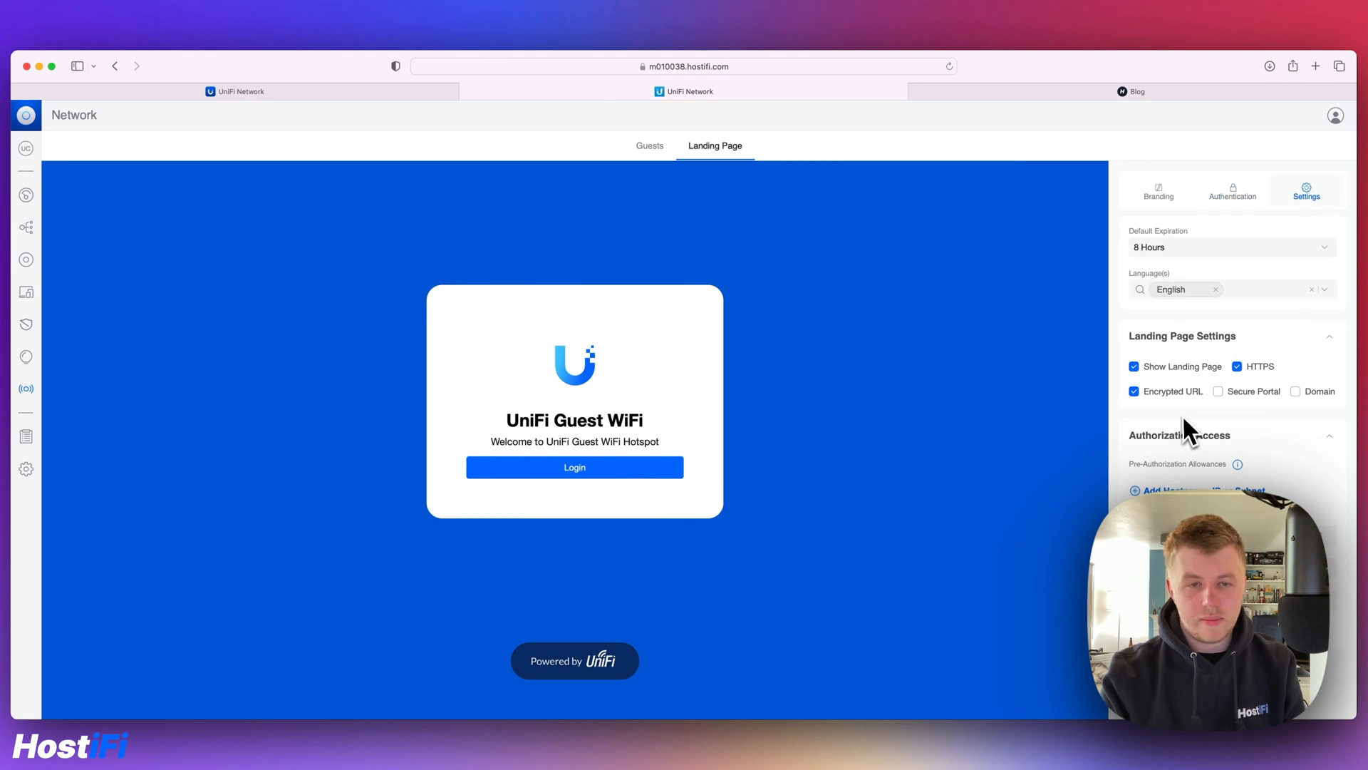
mouse_move(1183, 424)
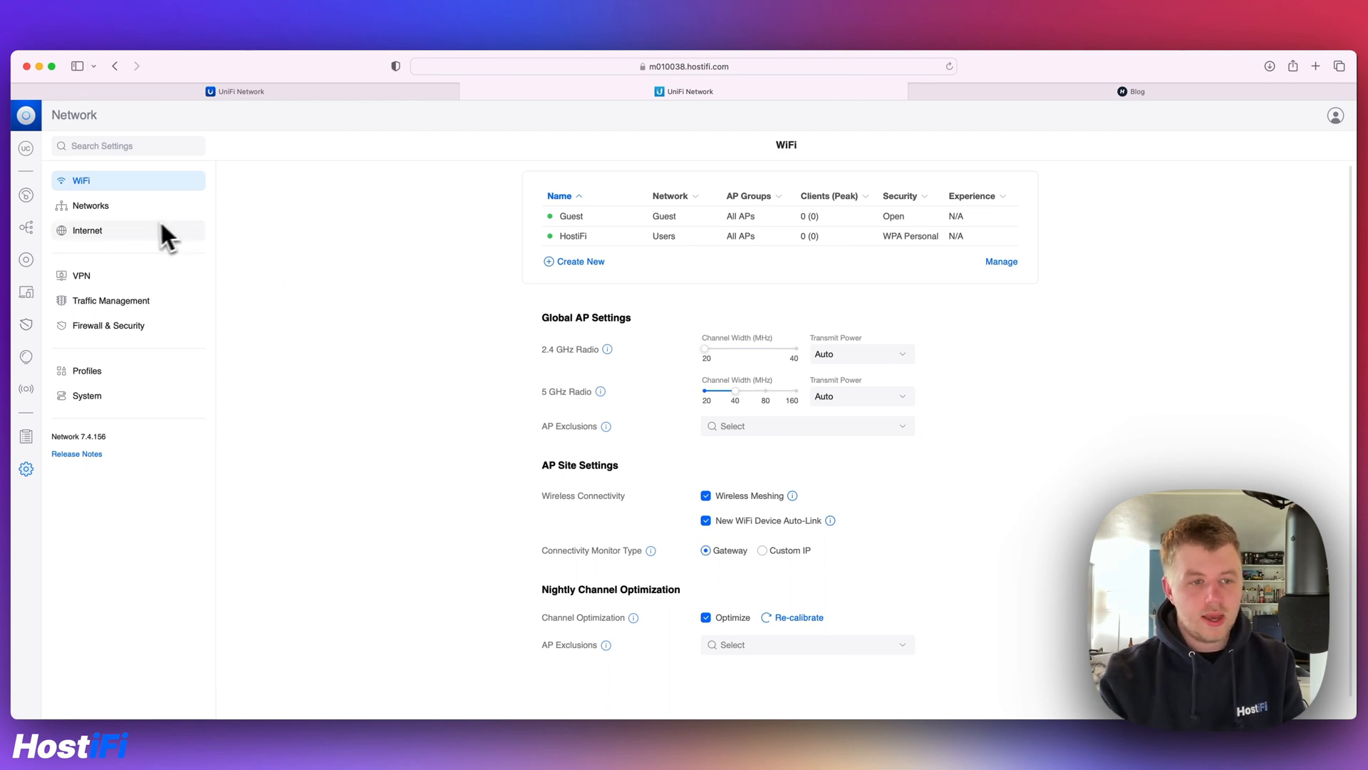
Step: Start creating a new VPN server from the VPN settings, showing its type choices
left_click(80, 276)
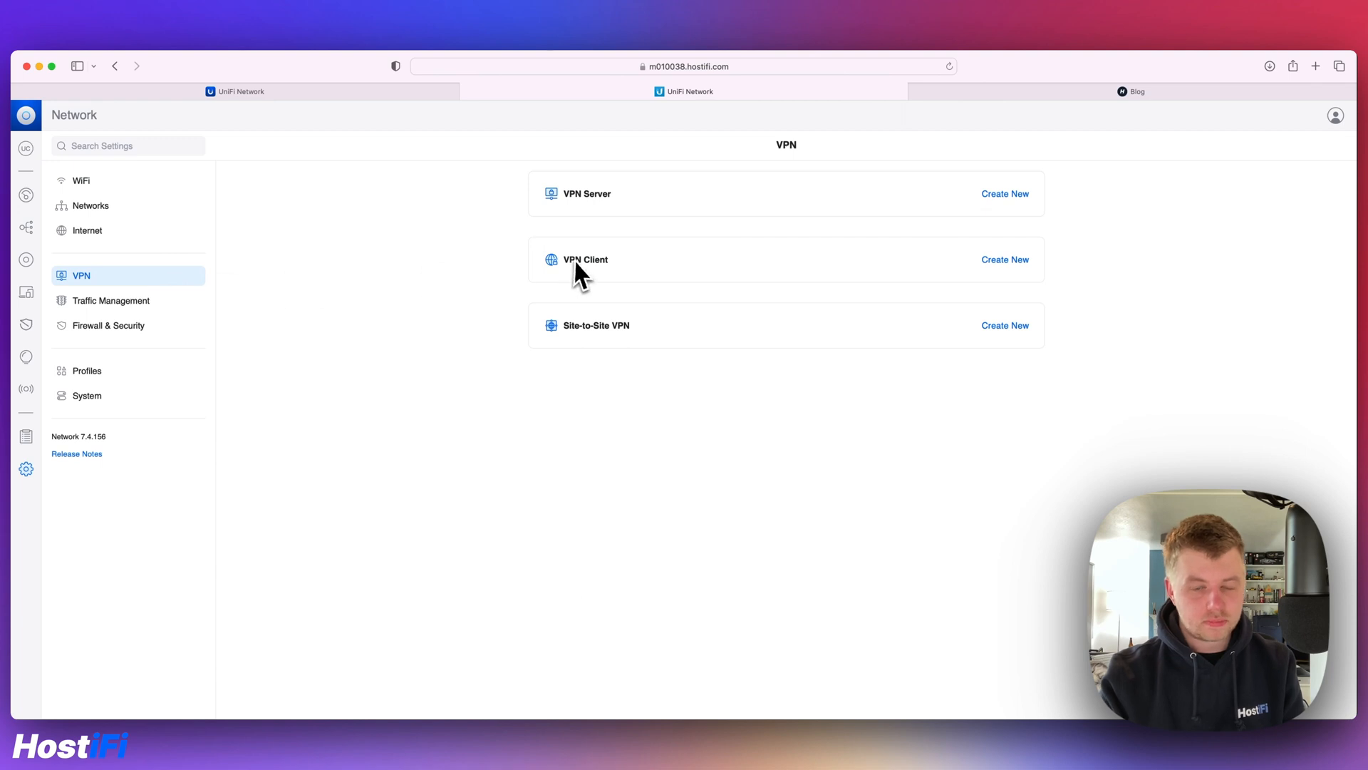
left_click(1004, 193)
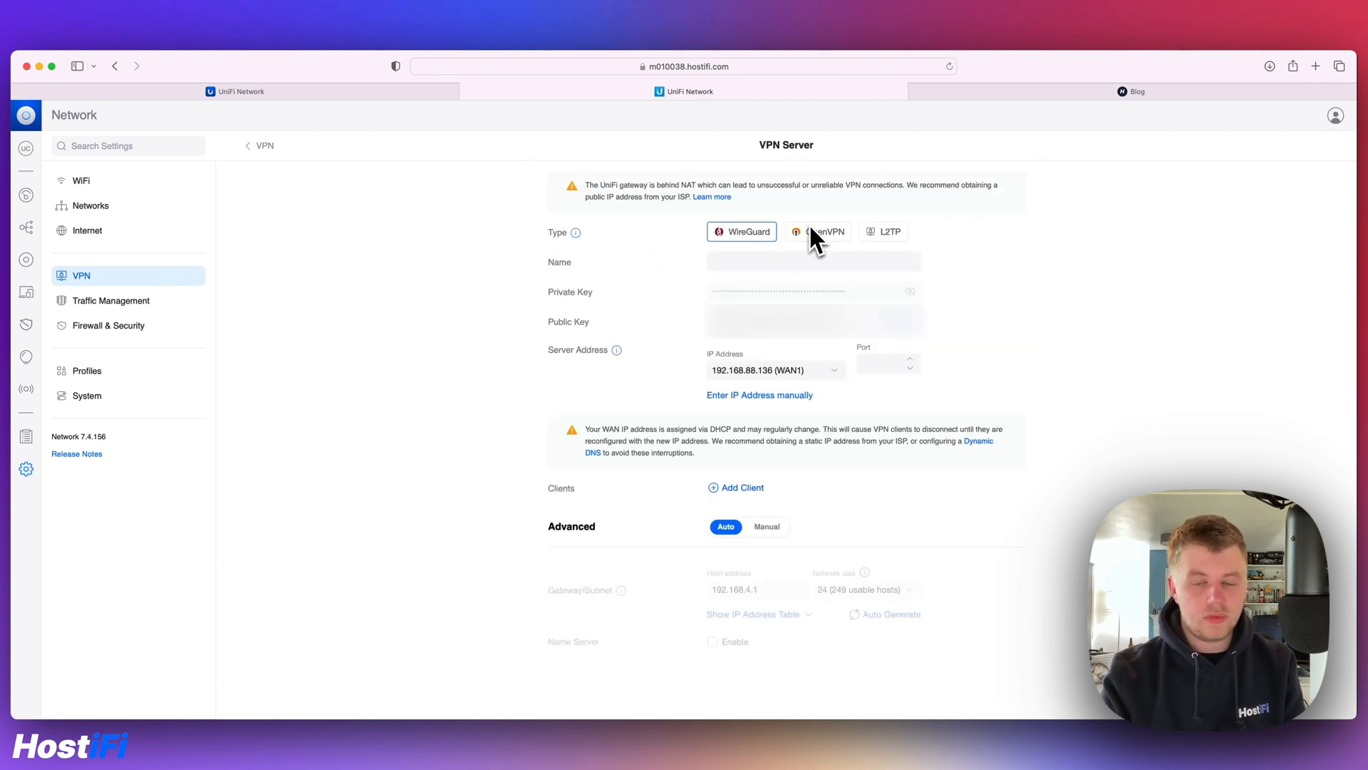
mouse_move(896, 255)
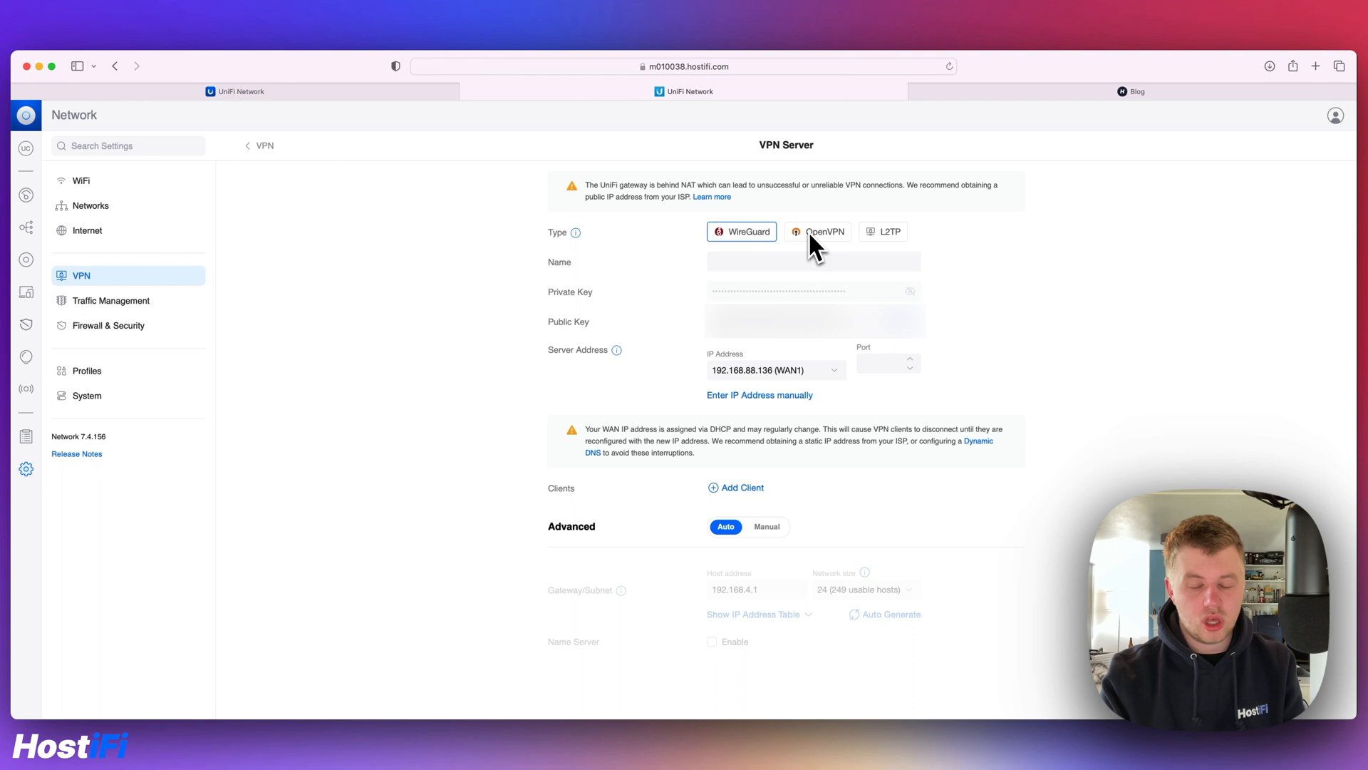
mouse_move(818, 247)
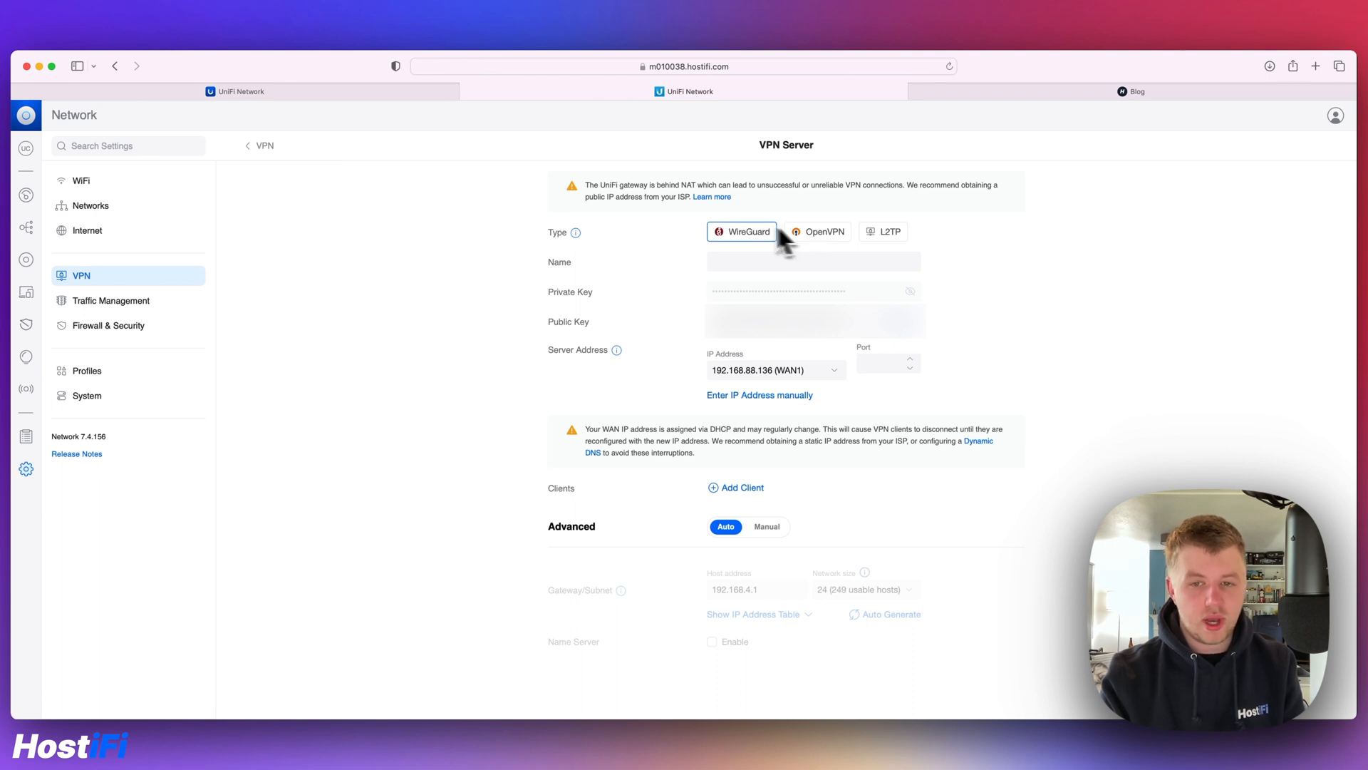
mouse_move(889, 240)
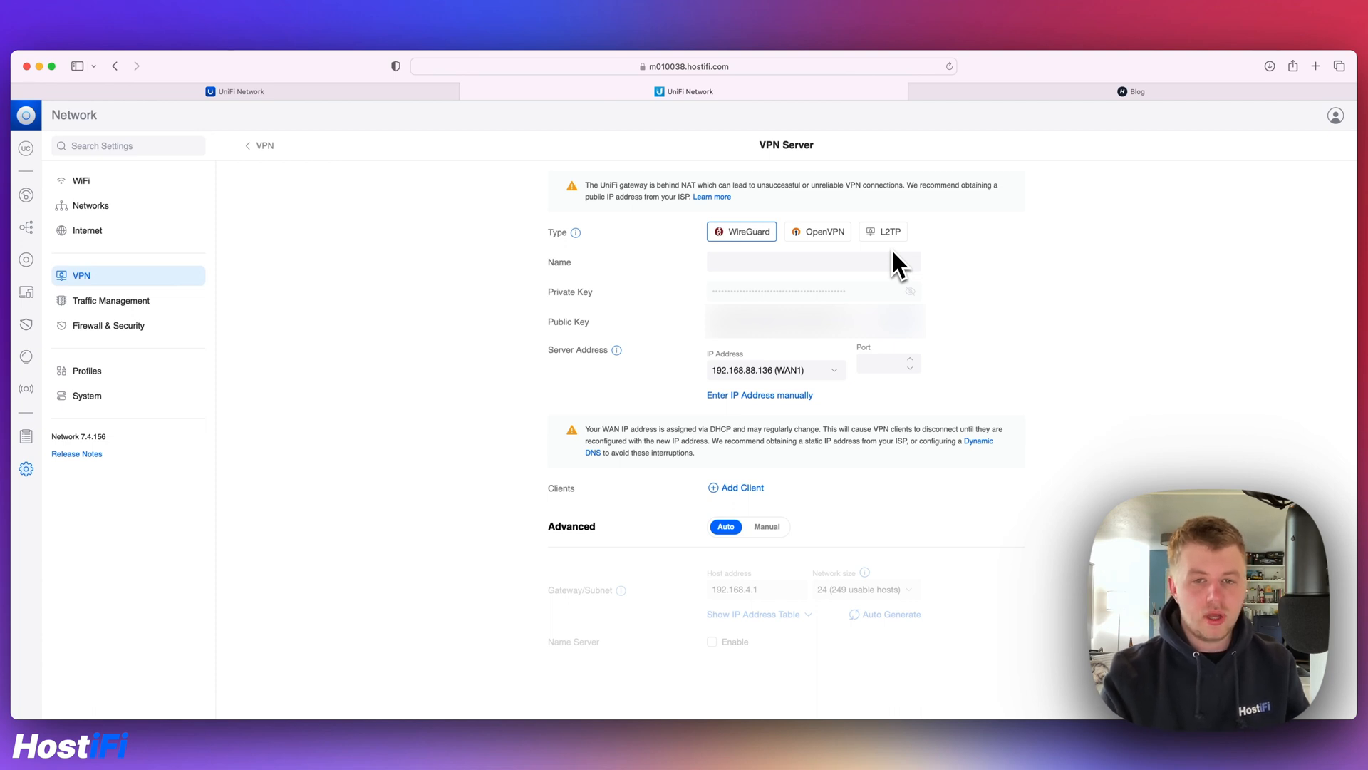
mouse_move(745, 387)
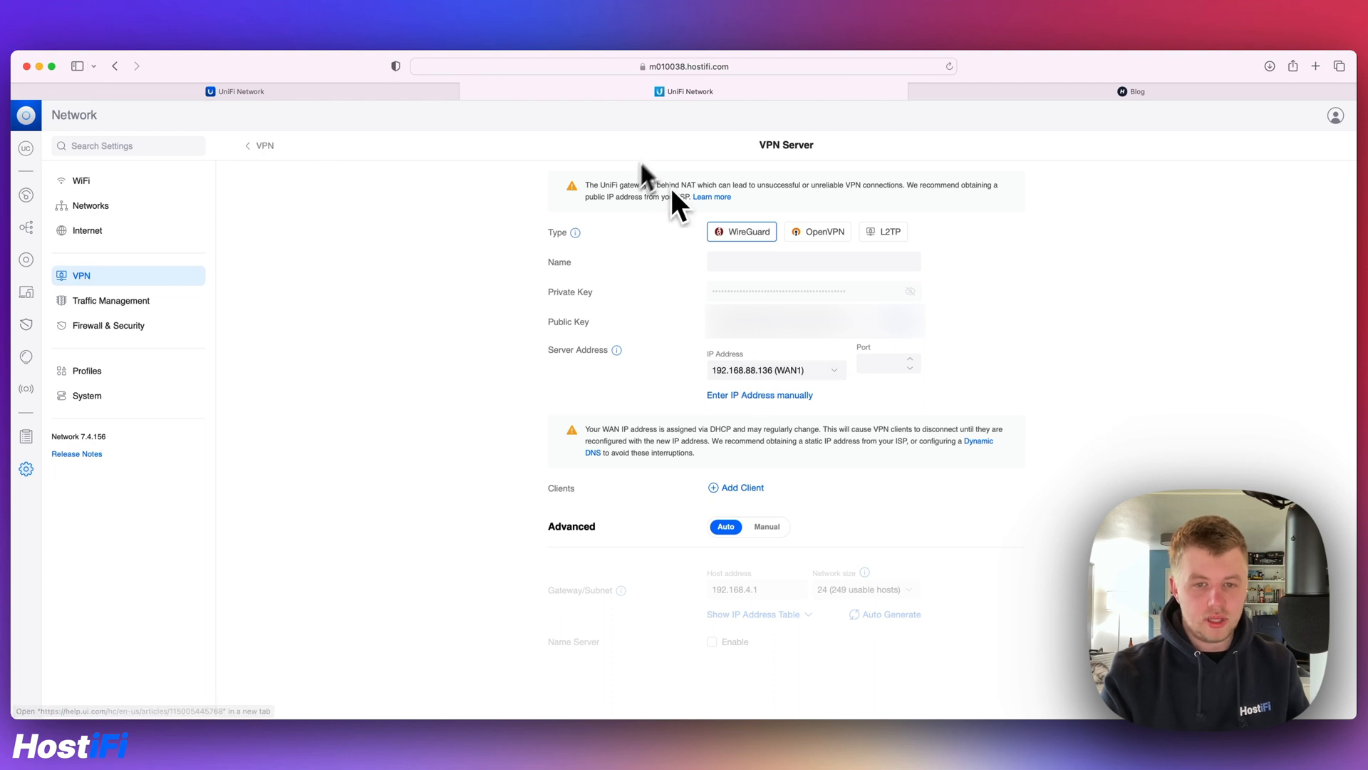
mouse_move(860, 210)
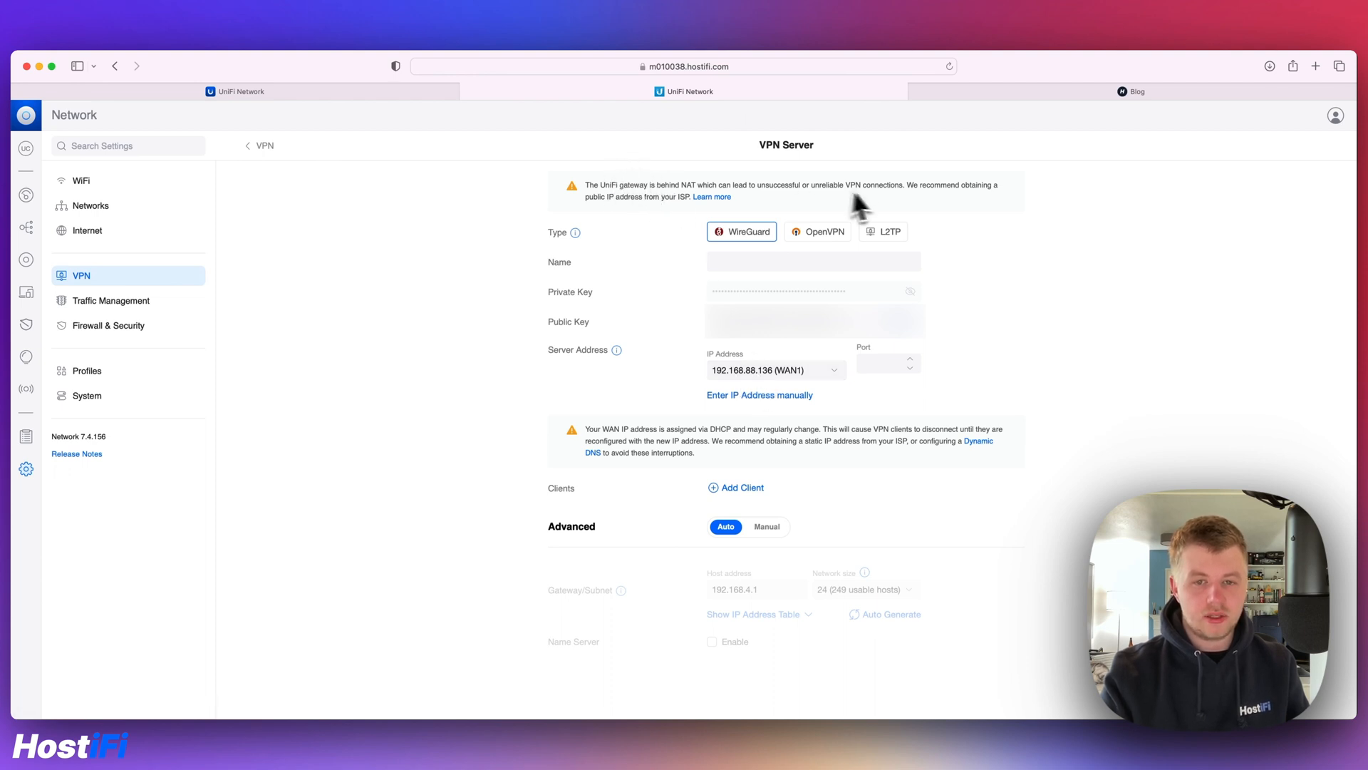
mouse_move(889, 208)
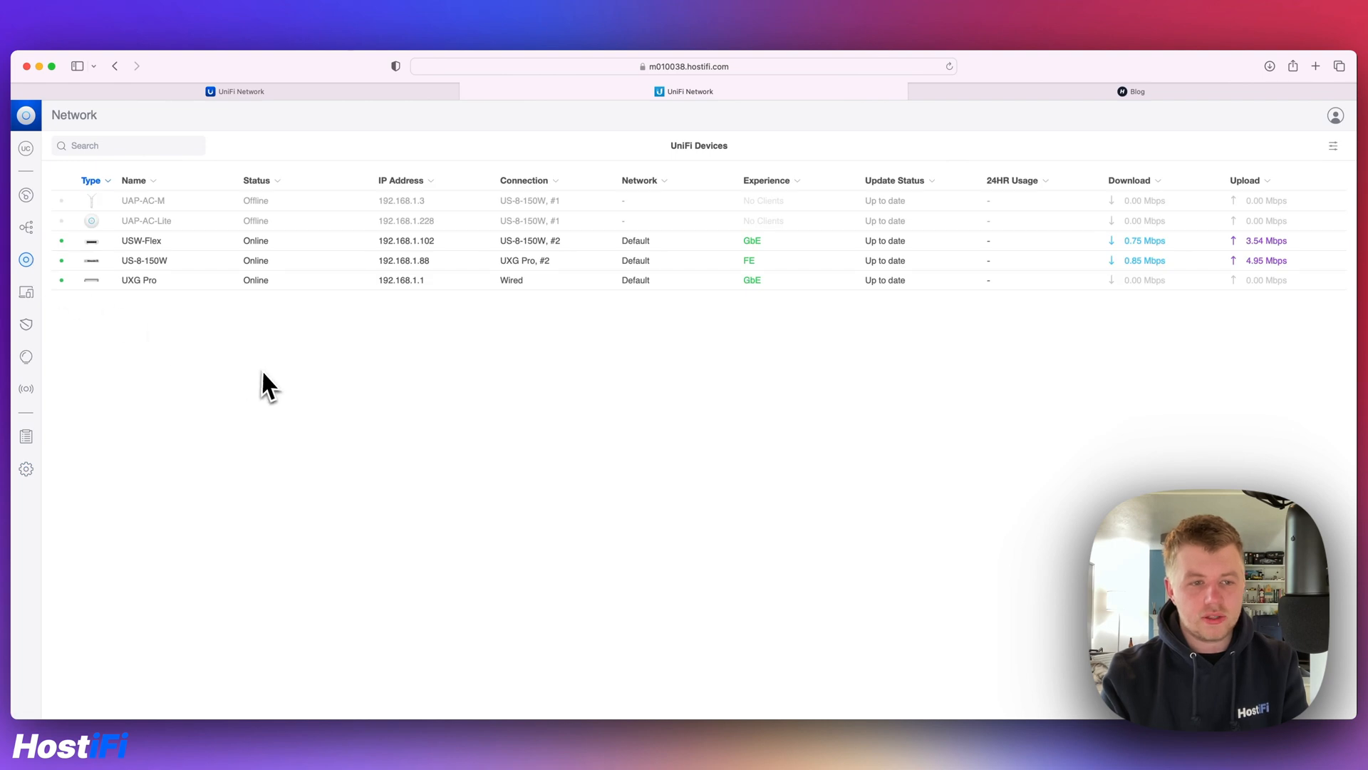
mouse_move(293, 267)
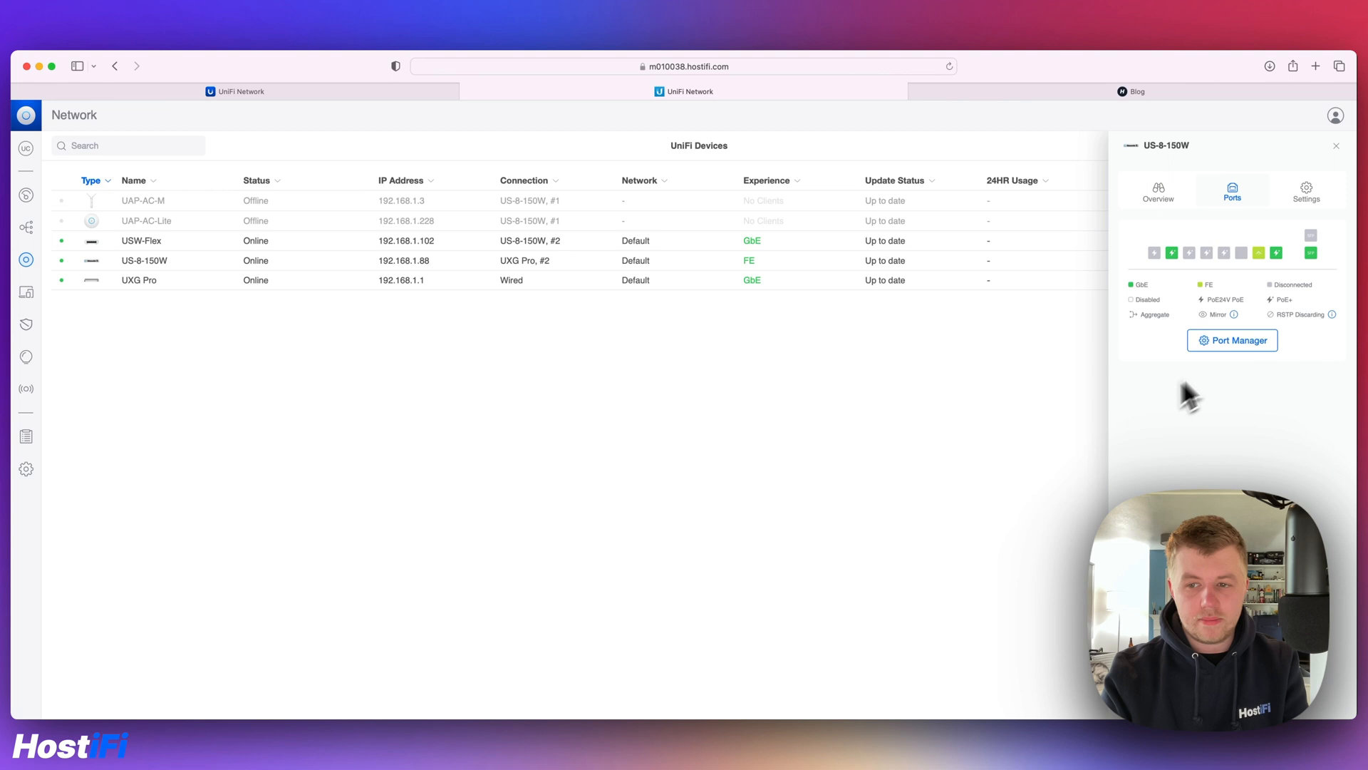
Step: Put Port 3 of the US-8-150W switch on VLAN 501 with traffic restriction enabled
left_click(1231, 341)
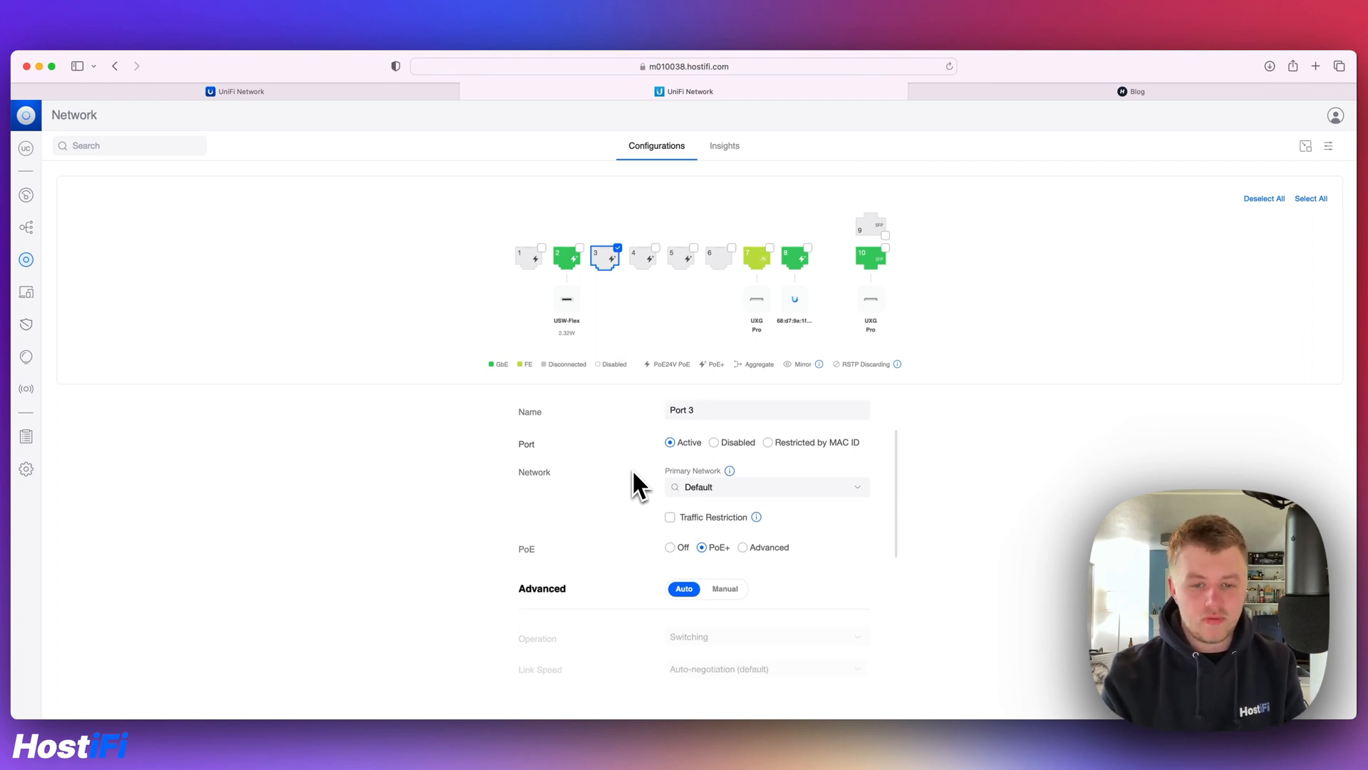
mouse_move(702, 446)
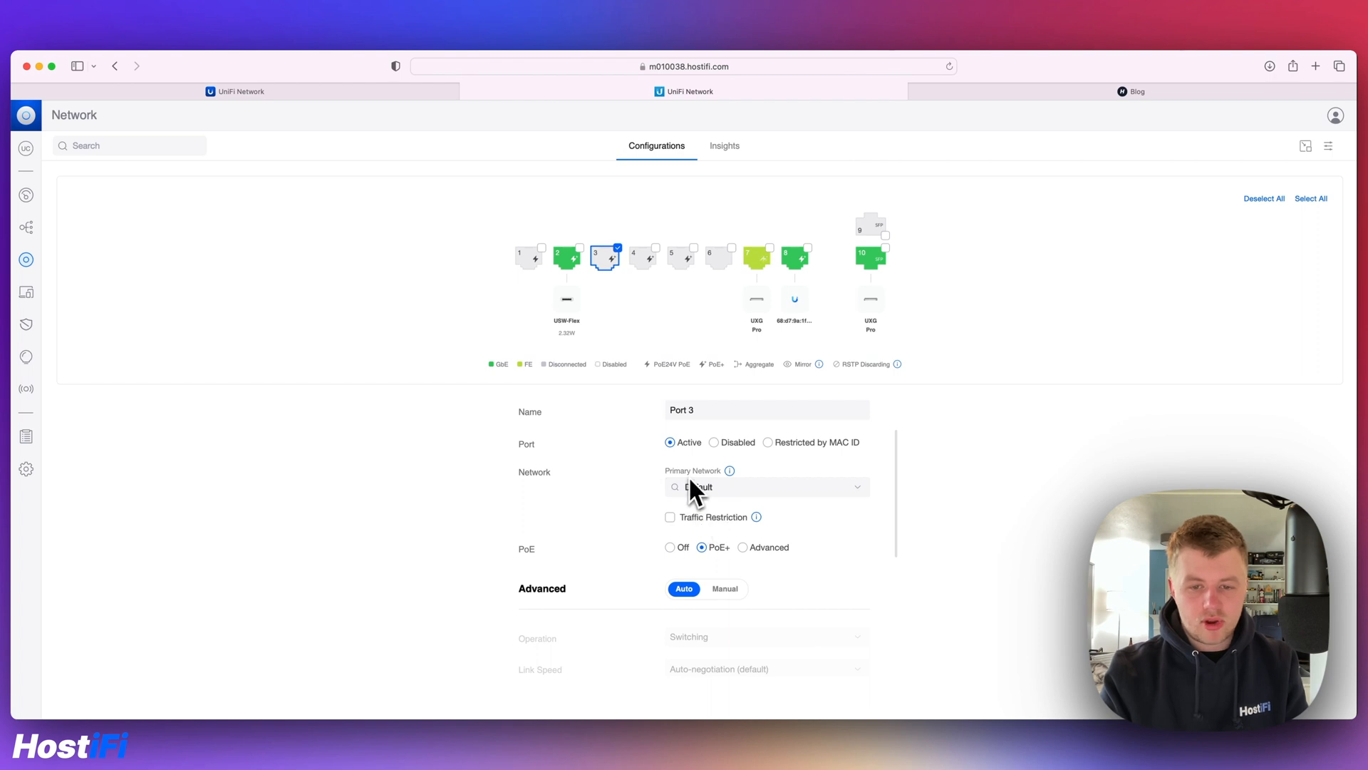
left_click(766, 486)
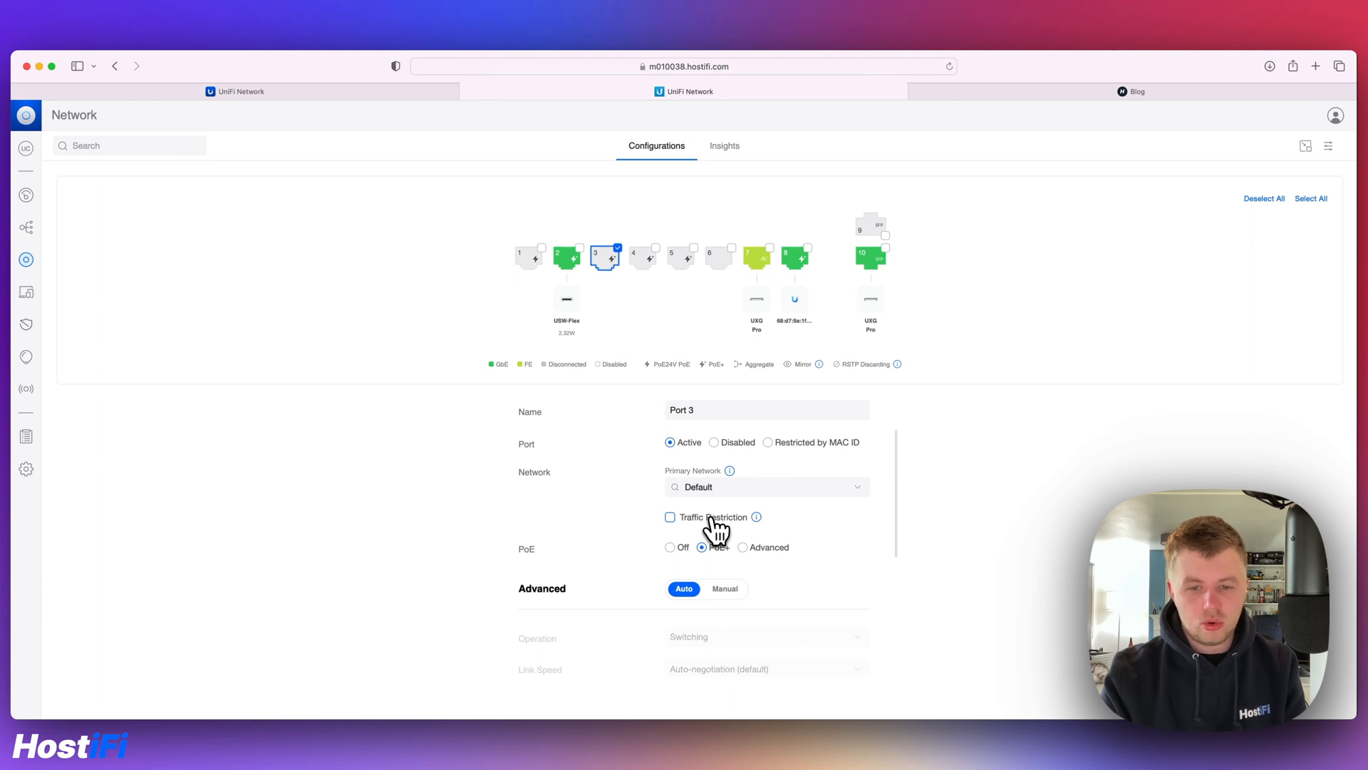
left_click(670, 516)
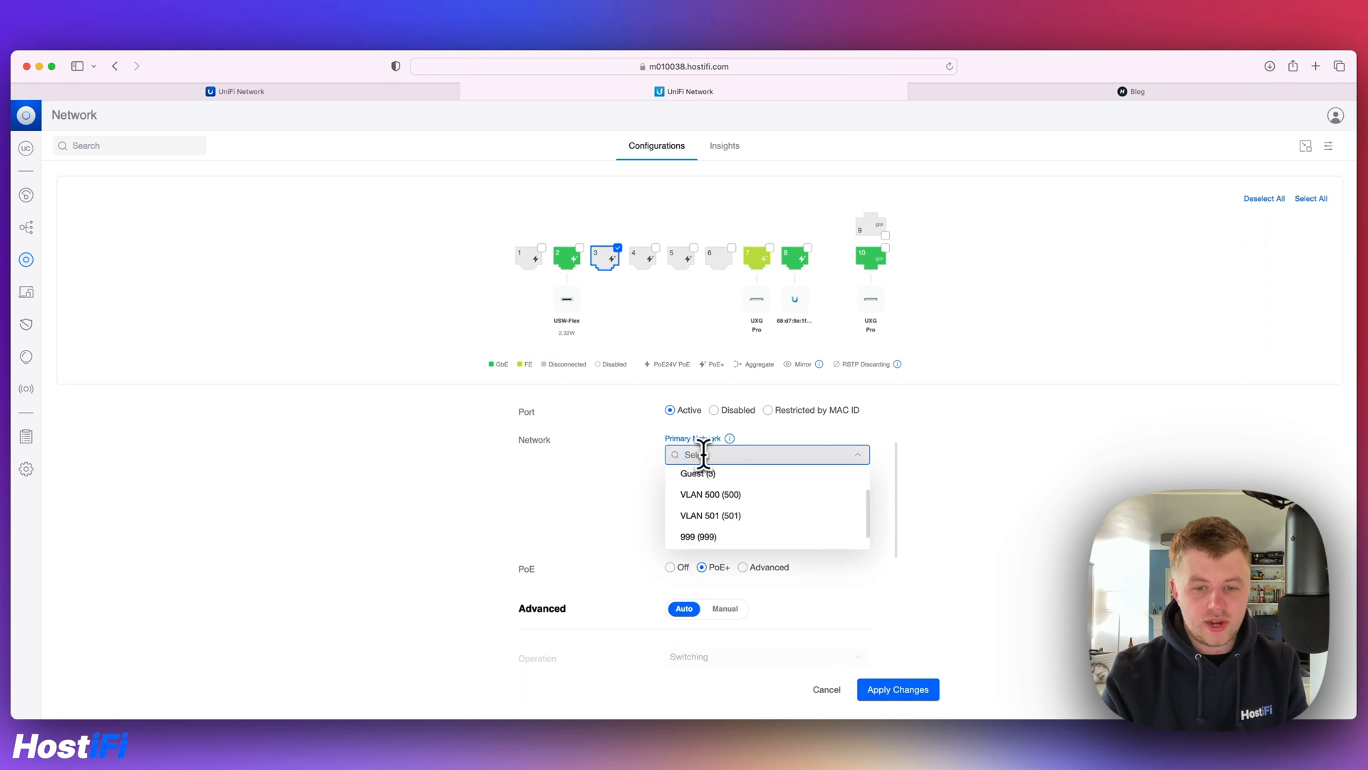
left_click(710, 514)
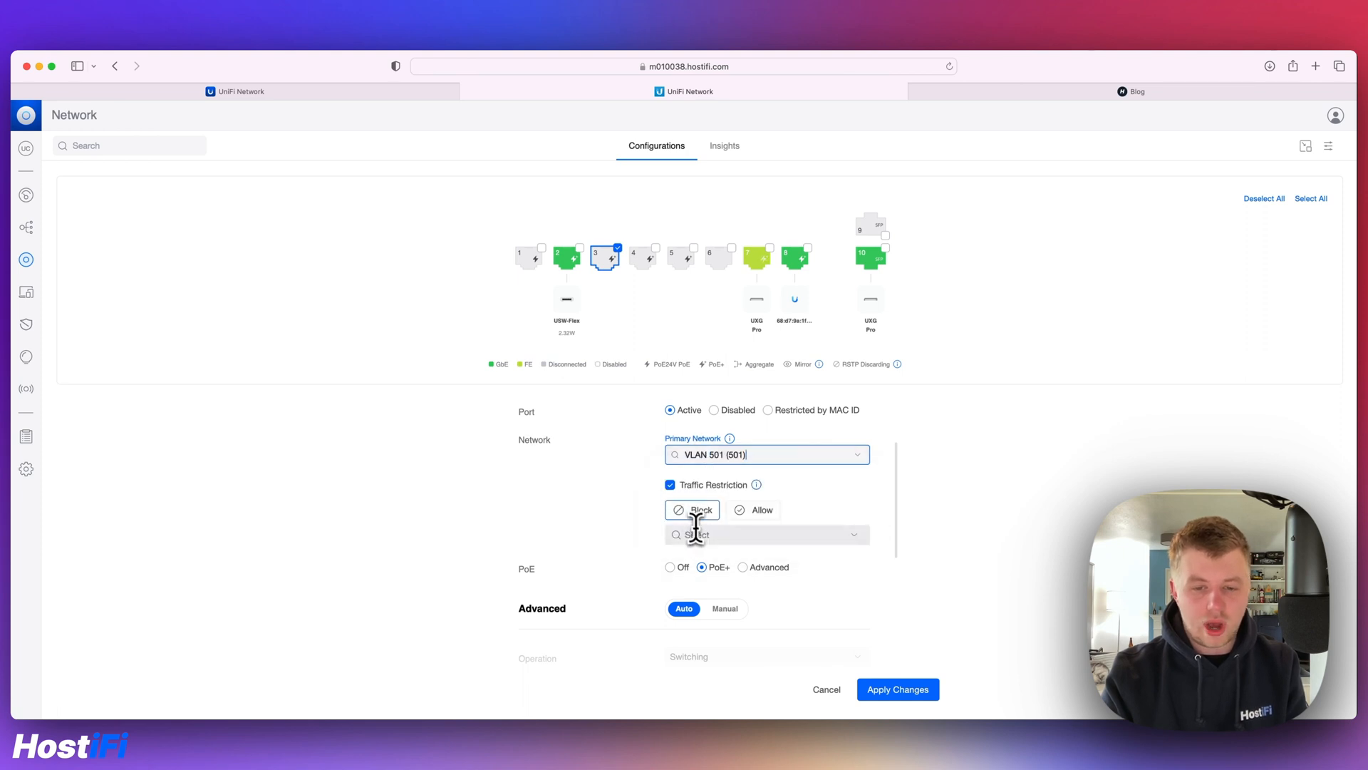
Step: Restrict the port's traffic to Allow only the Guest network and apply
left_click(766, 535)
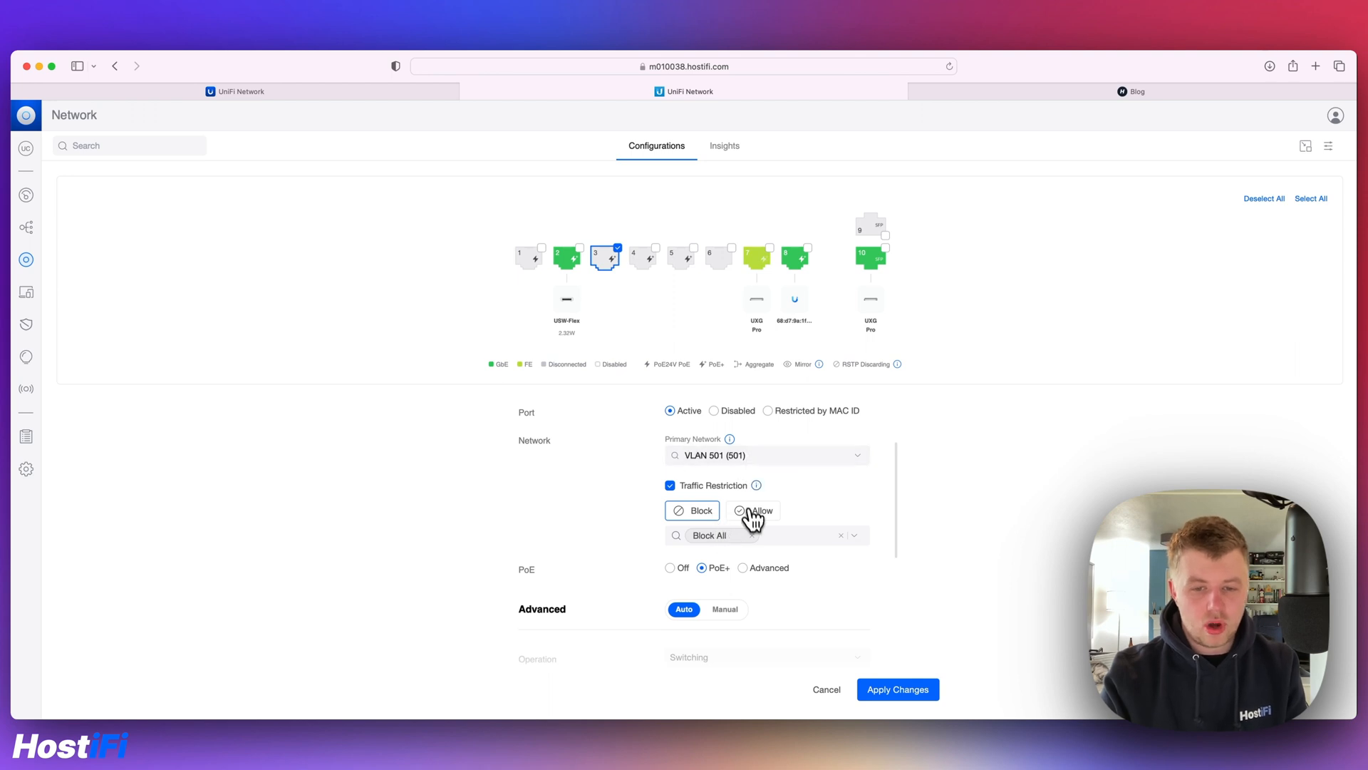
left_click(760, 510)
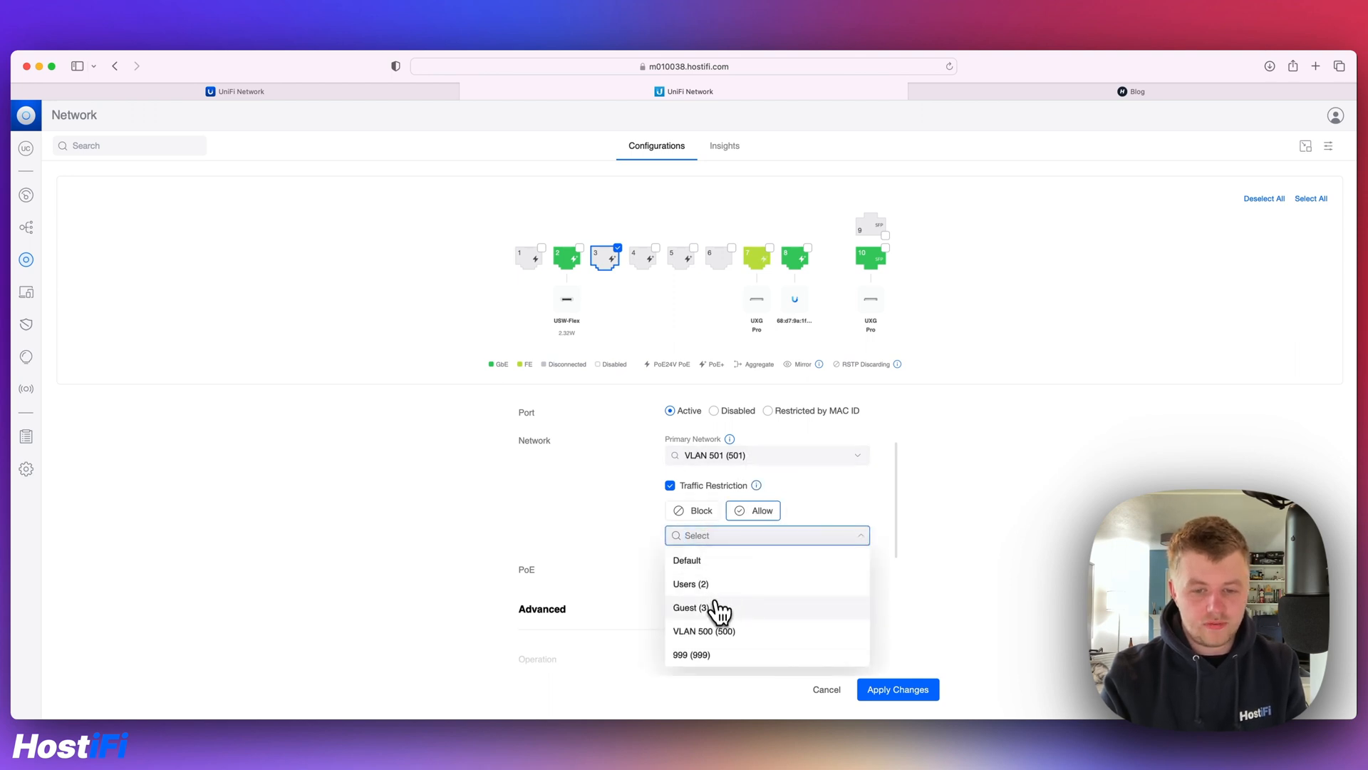
left_click(692, 607)
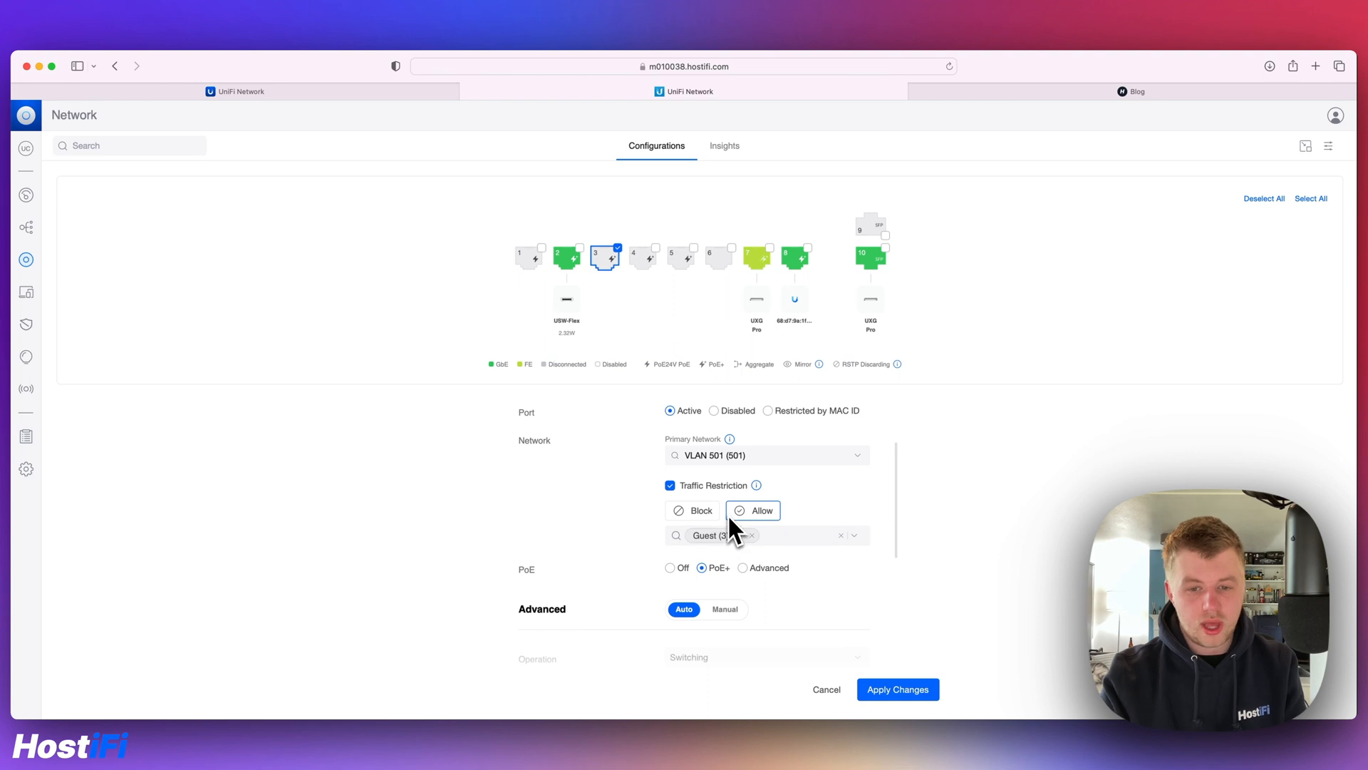
mouse_move(755, 485)
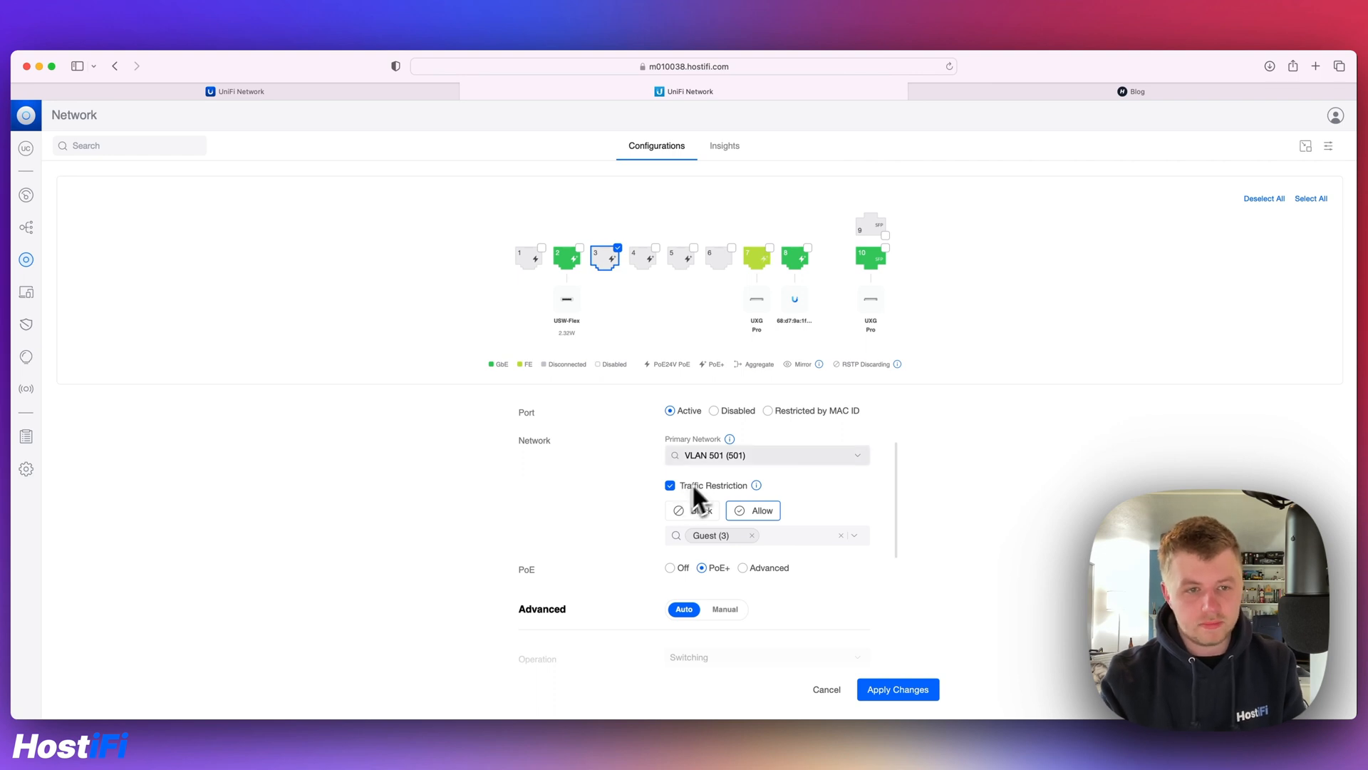
left_click(825, 688)
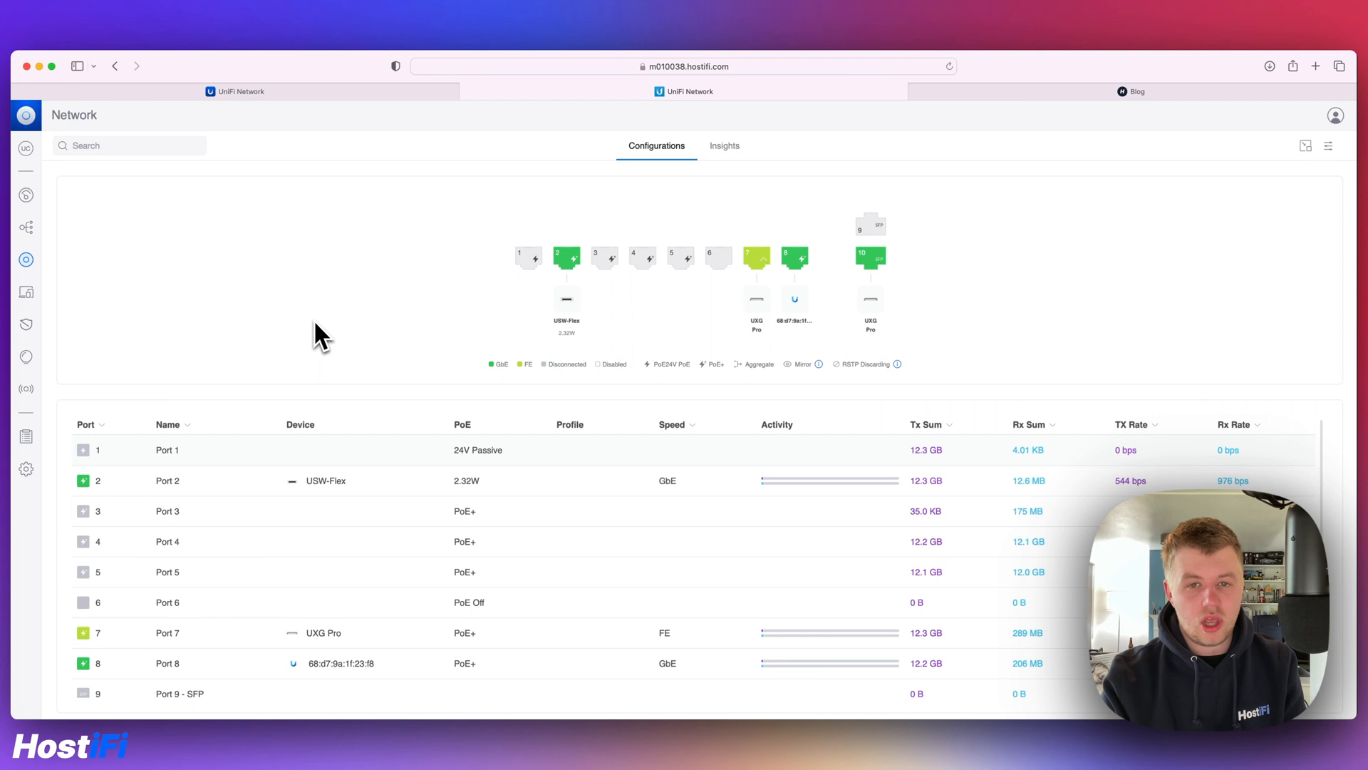
mouse_move(222, 288)
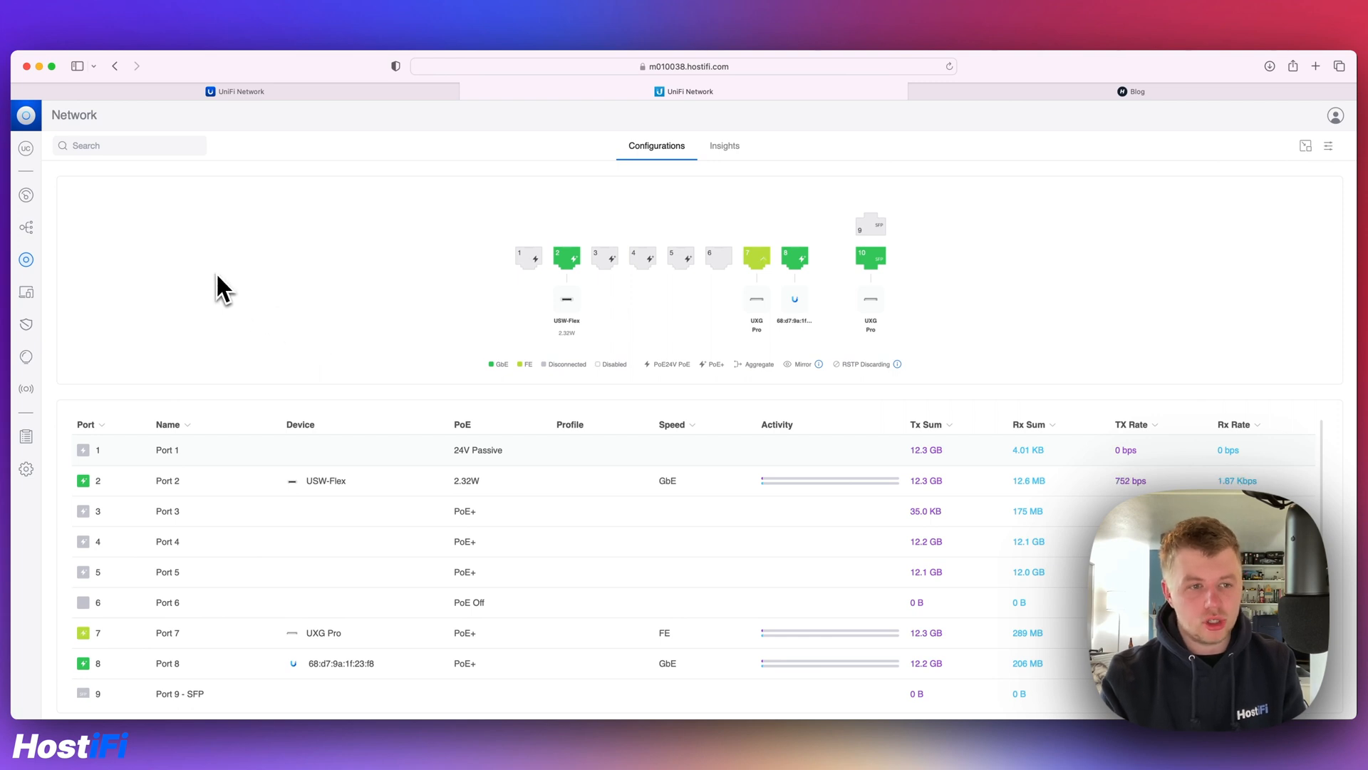
mouse_move(119, 293)
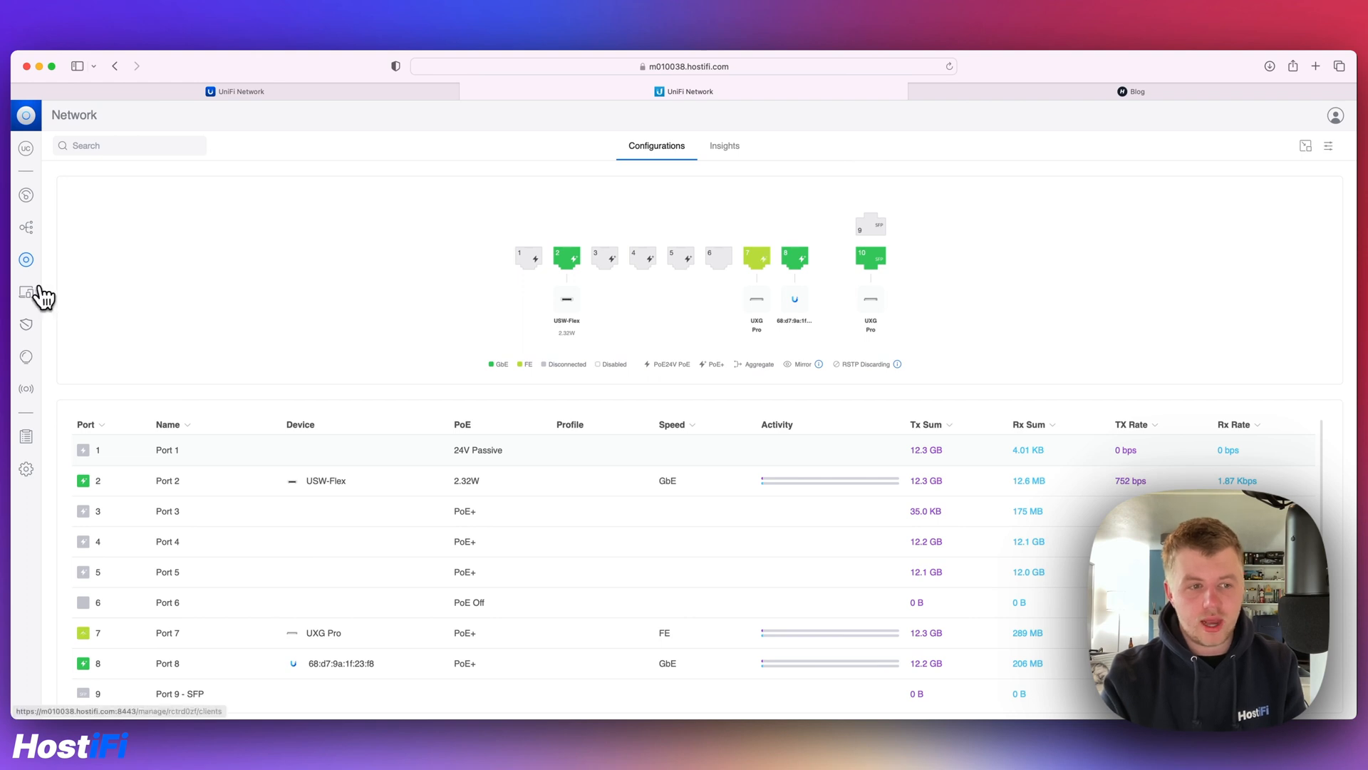
Step: Show the list of UniFi devices with their status and connections
left_click(26, 291)
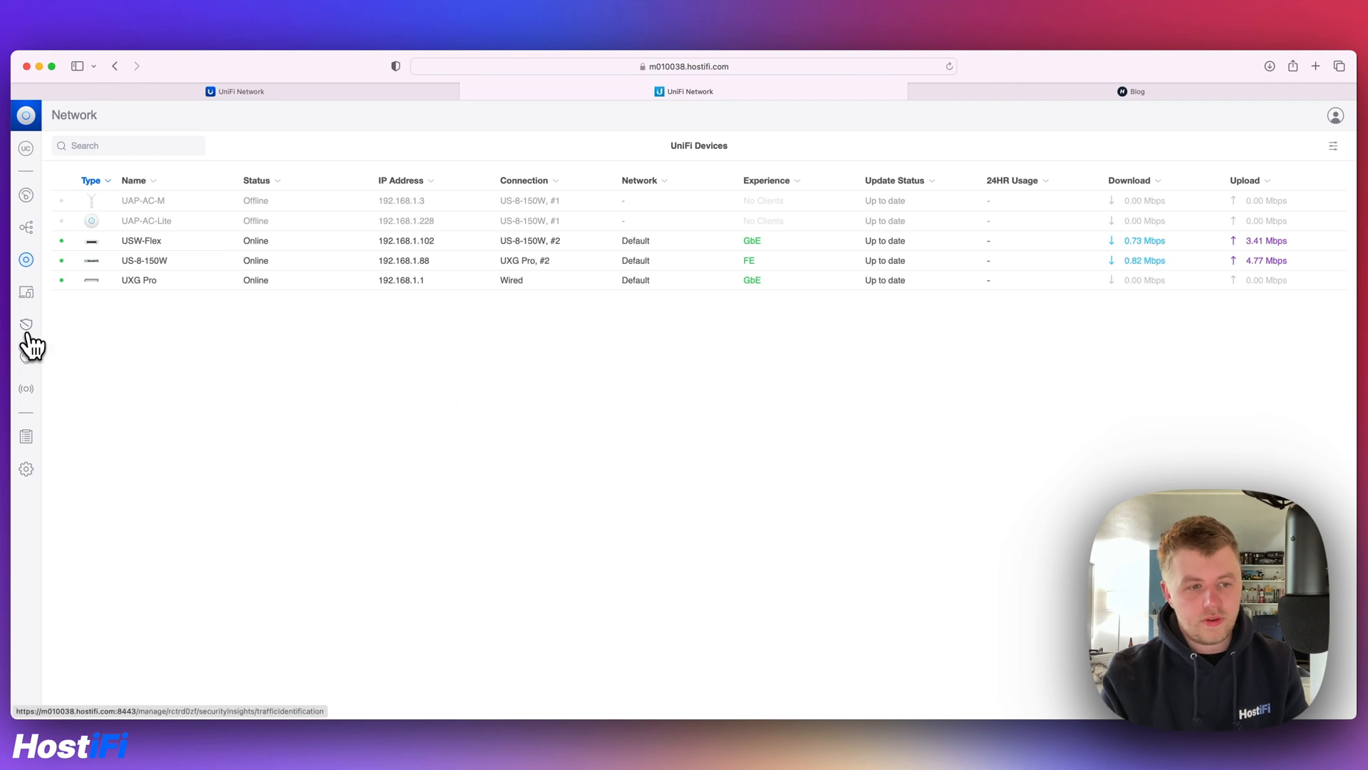
Step: Display the Security Insights world Traffic Map of network traffic by country
left_click(26, 324)
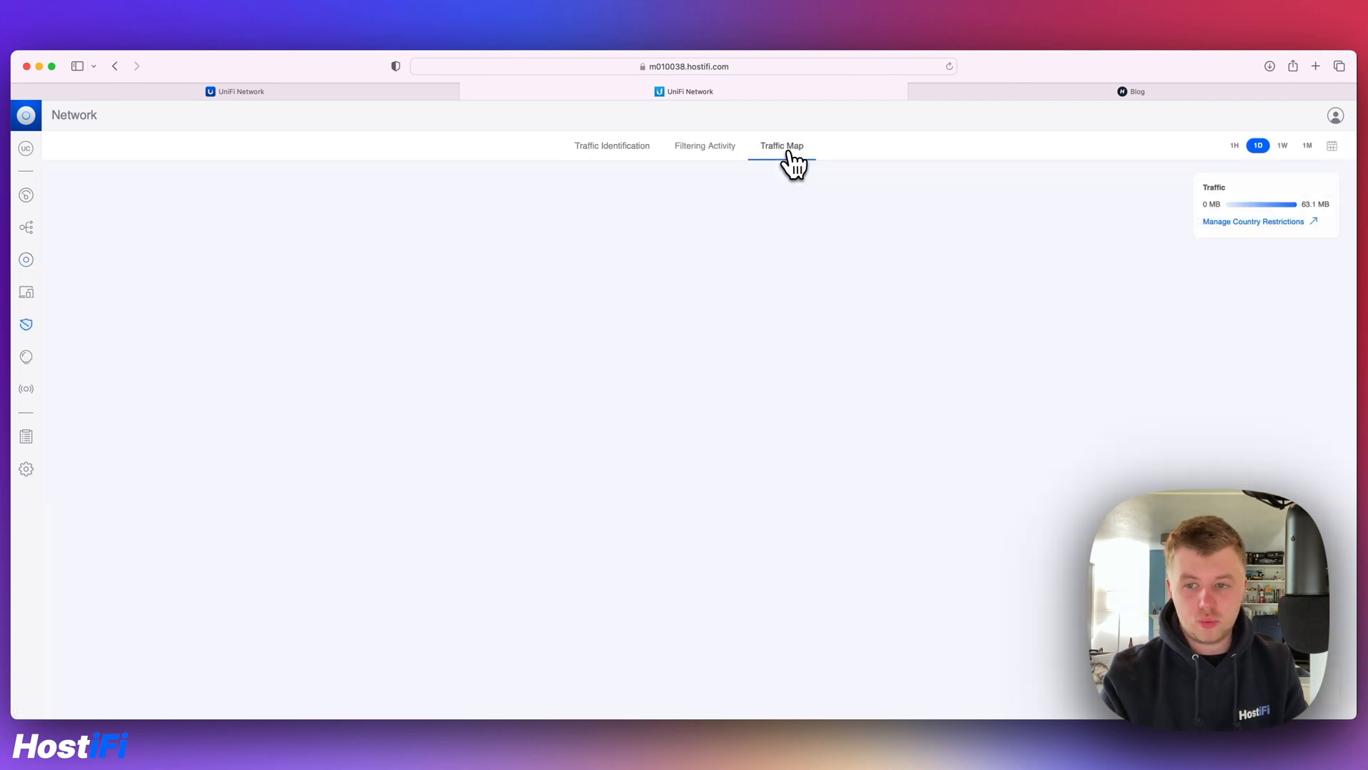
left_click(781, 146)
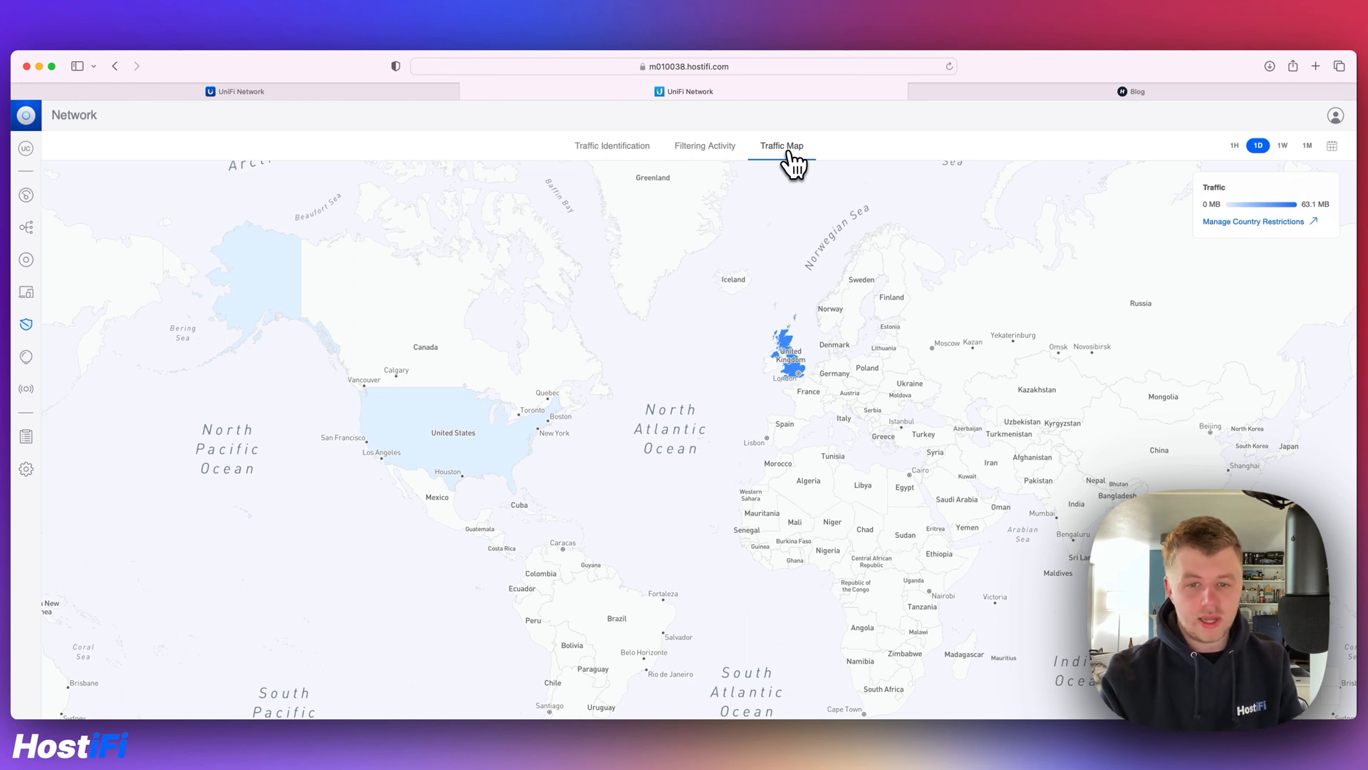
mouse_move(460, 437)
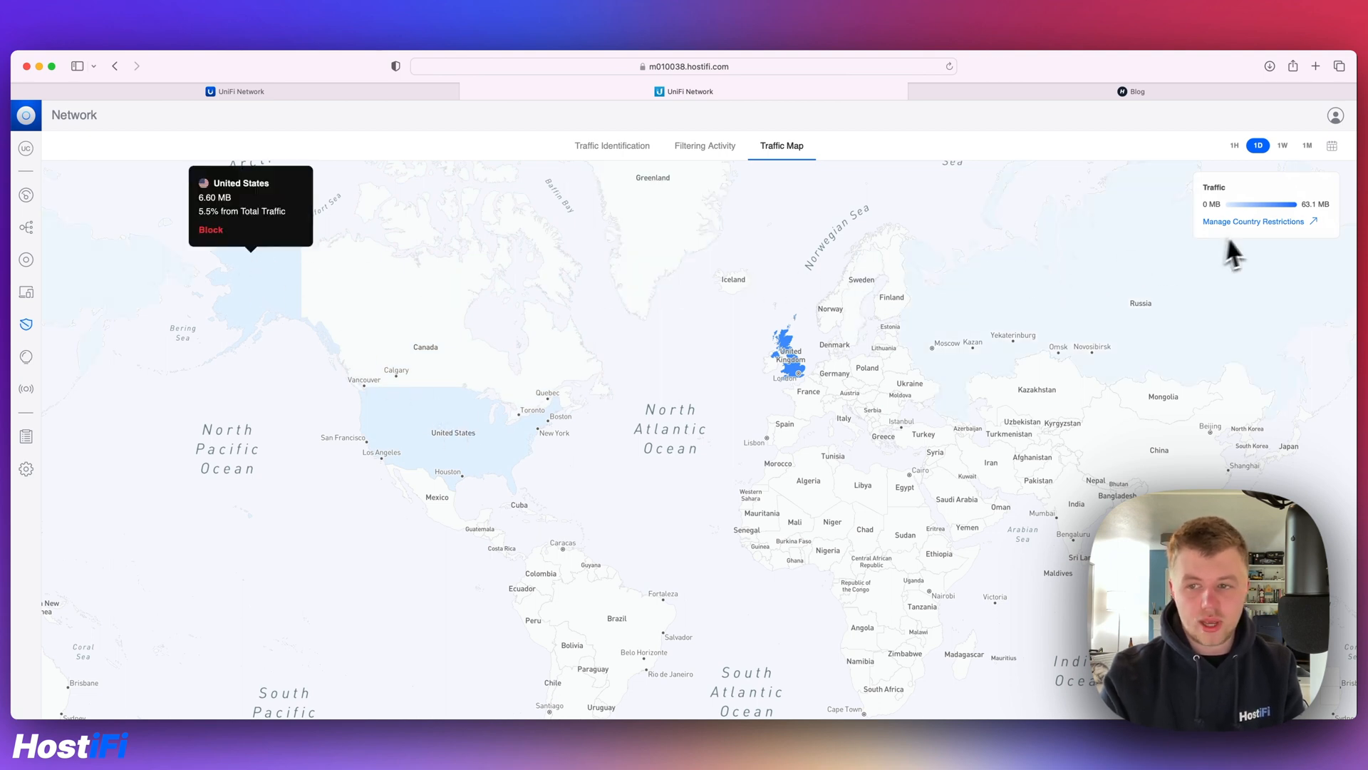
mouse_move(802, 375)
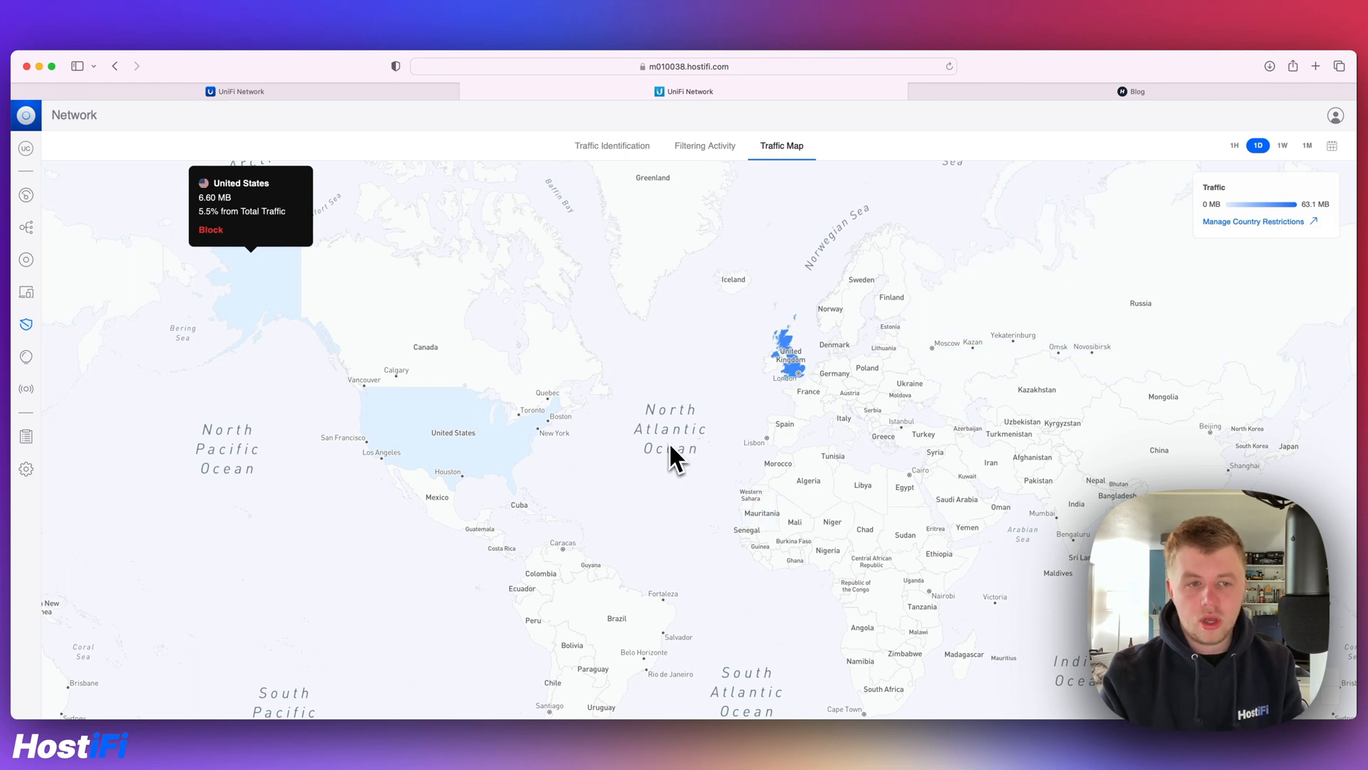
mouse_move(678, 456)
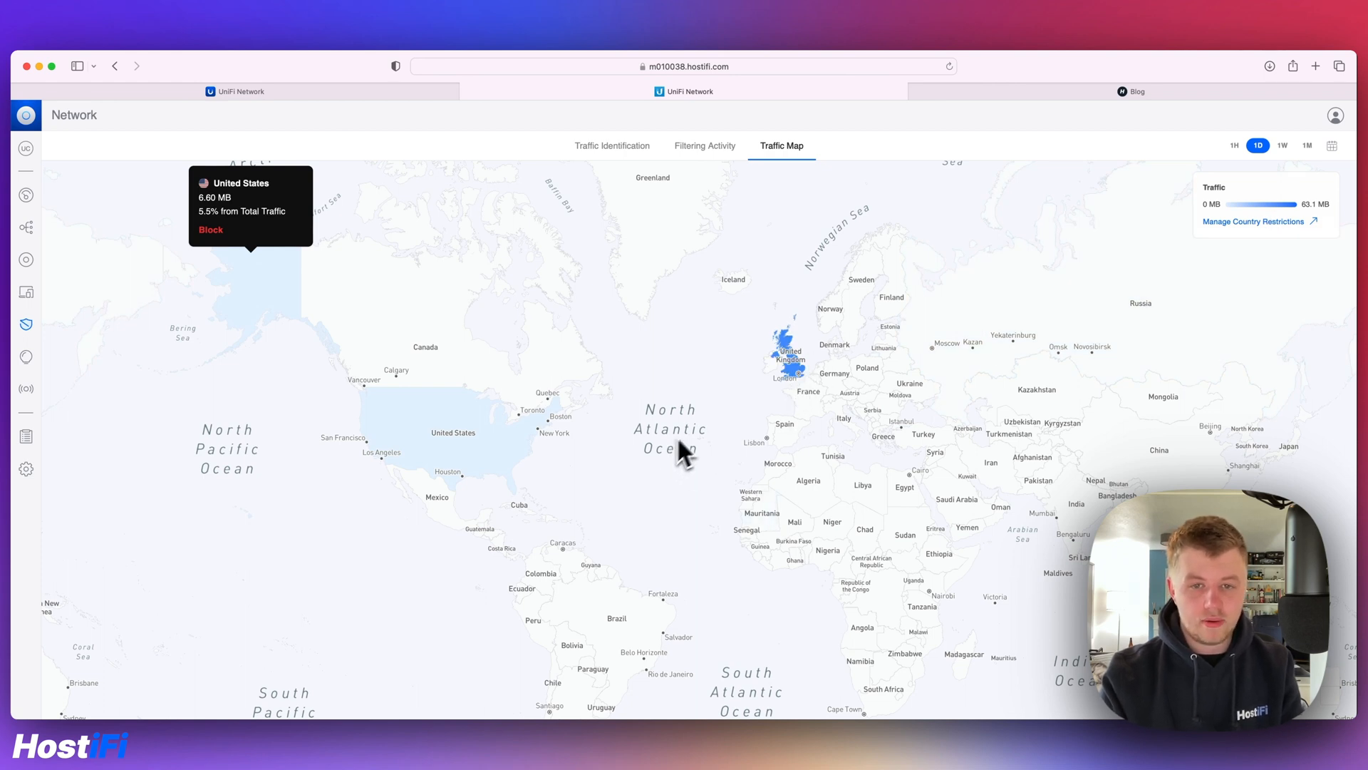
mouse_move(821, 391)
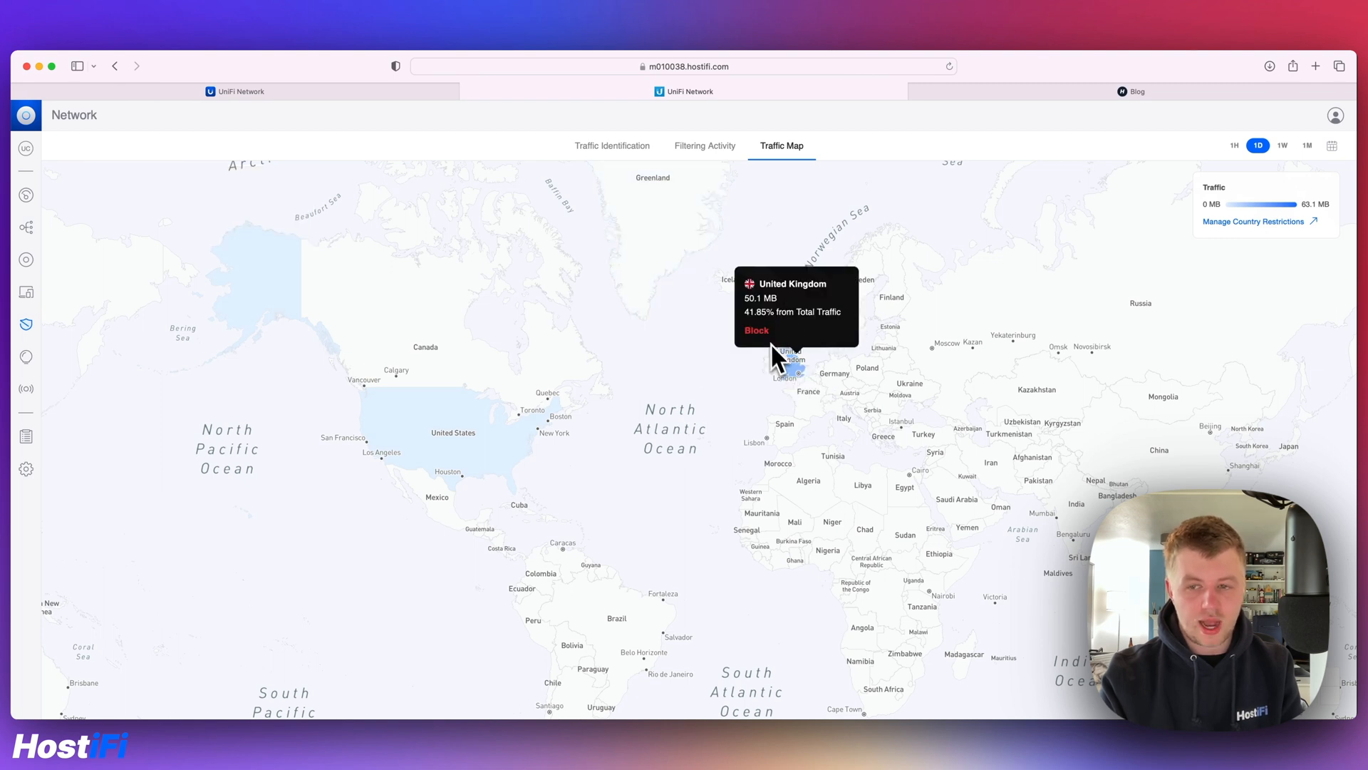
mouse_move(637, 394)
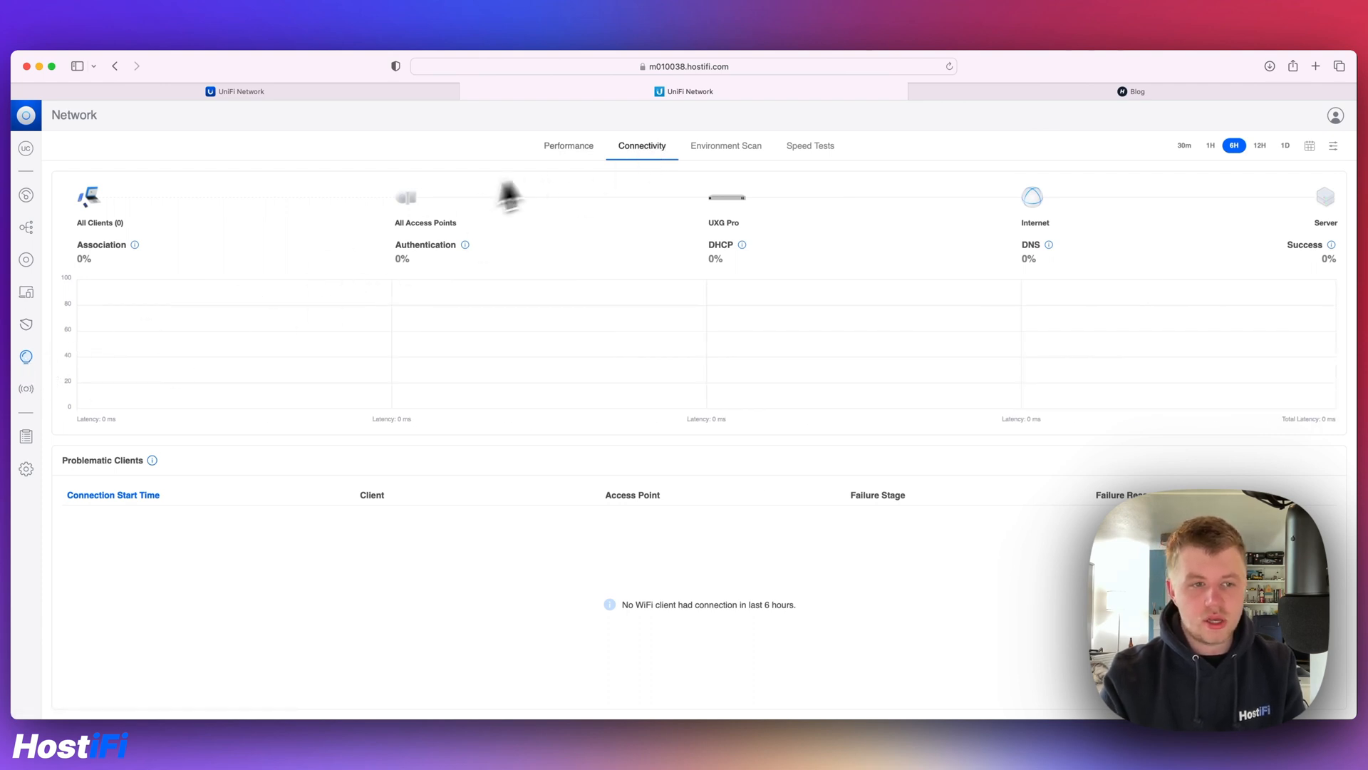
mouse_move(144, 226)
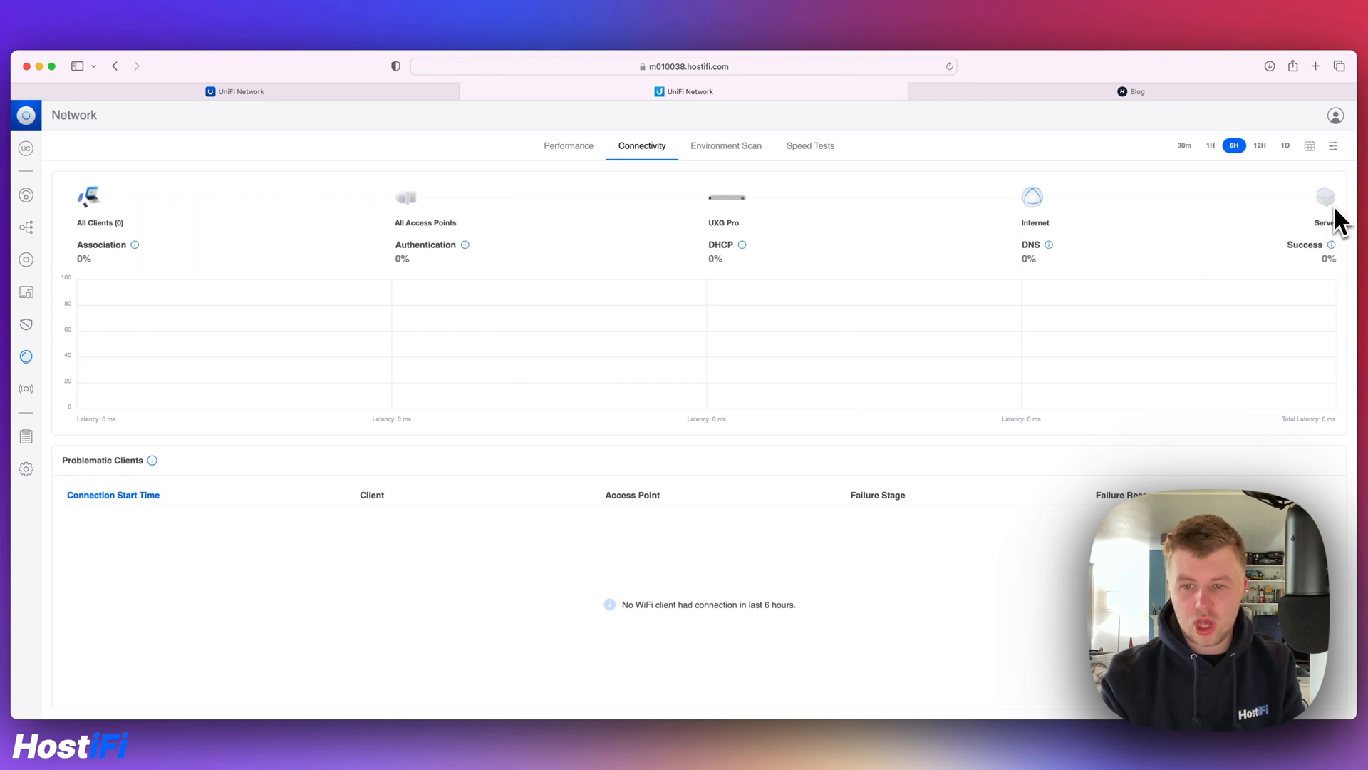
mouse_move(1270, 214)
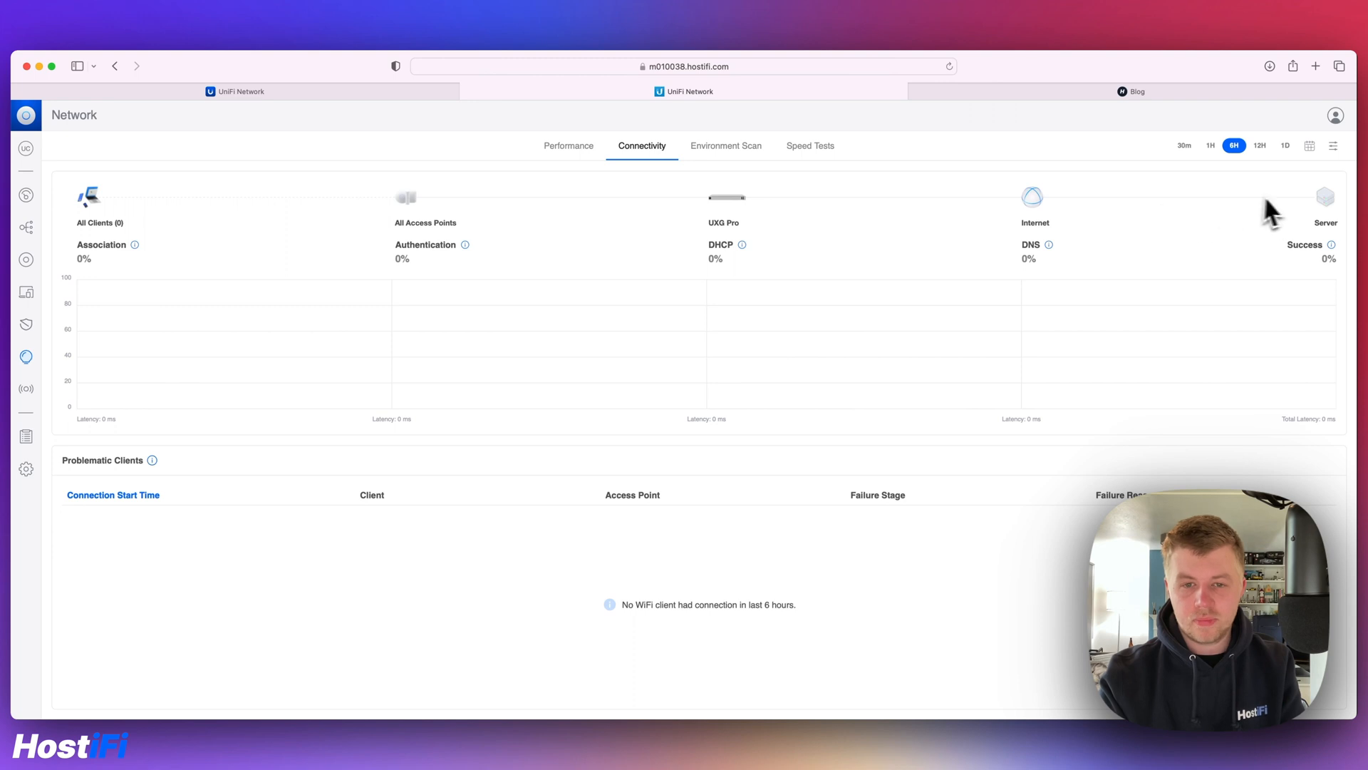
mouse_move(788, 189)
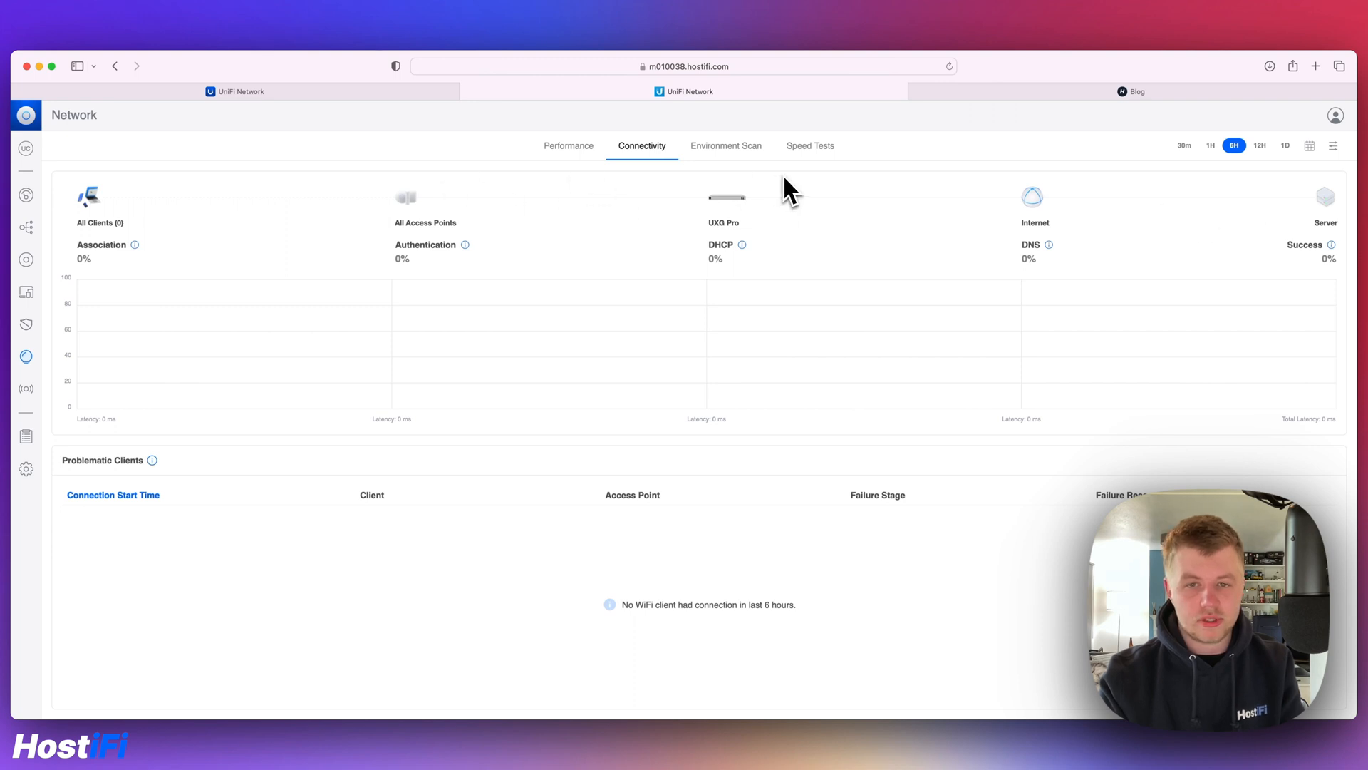
Step: Switch the Connectivity insights range through 30 minutes and 6 hours to 12 hours
left_click(1184, 146)
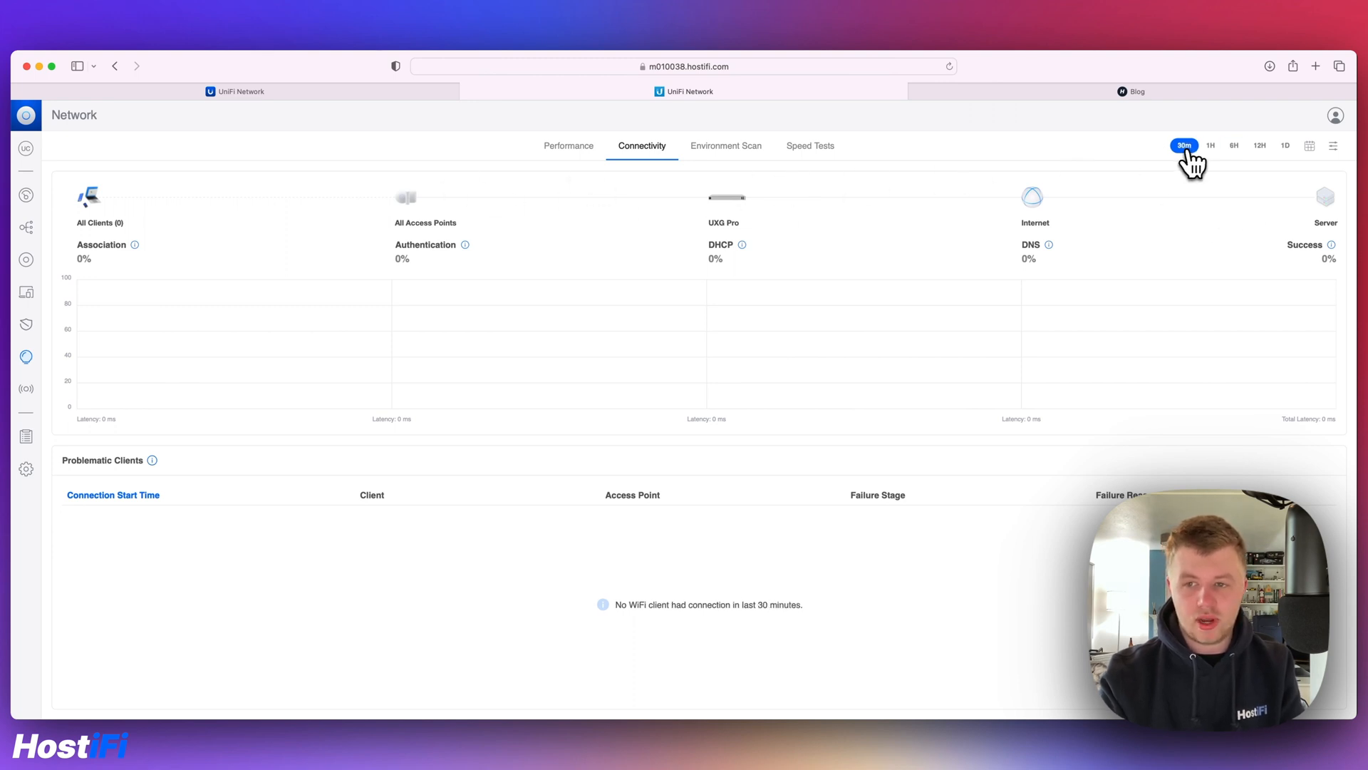
left_click(1232, 145)
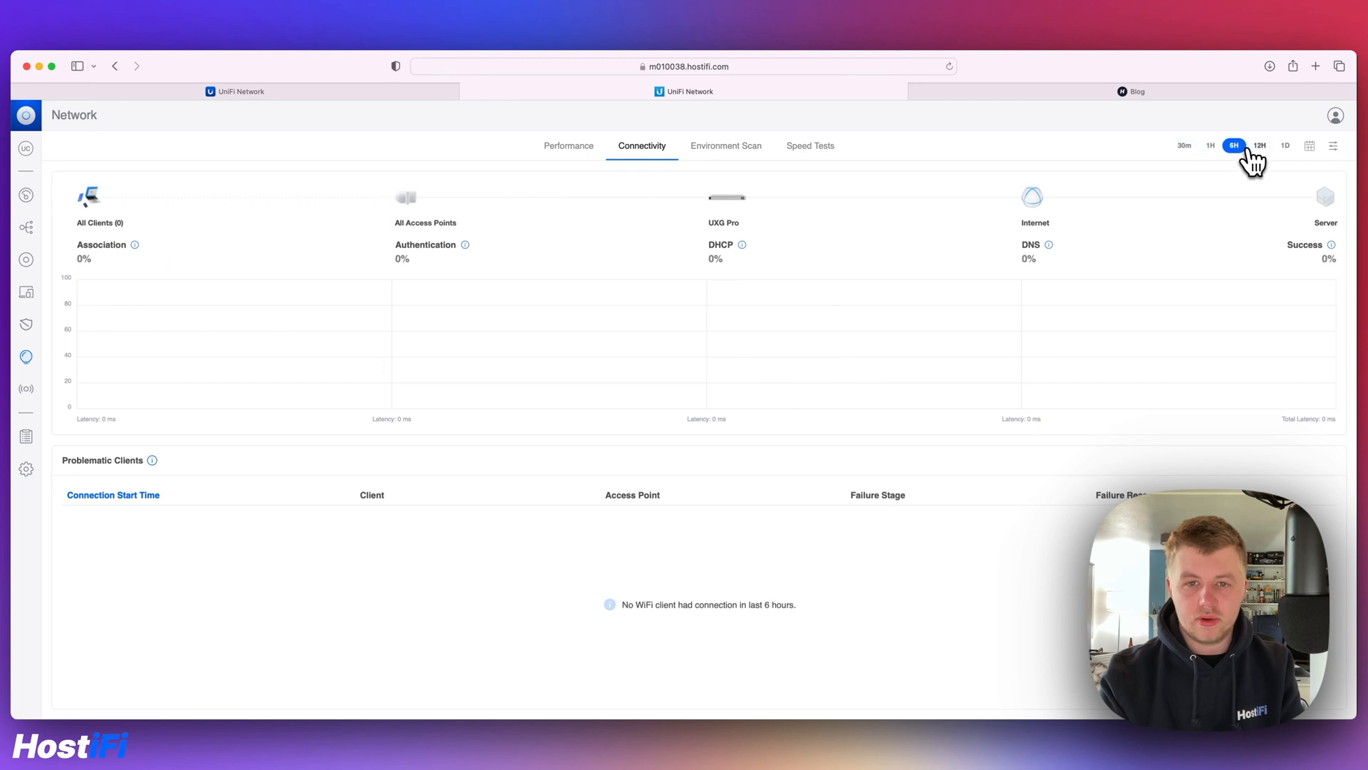
left_click(1258, 145)
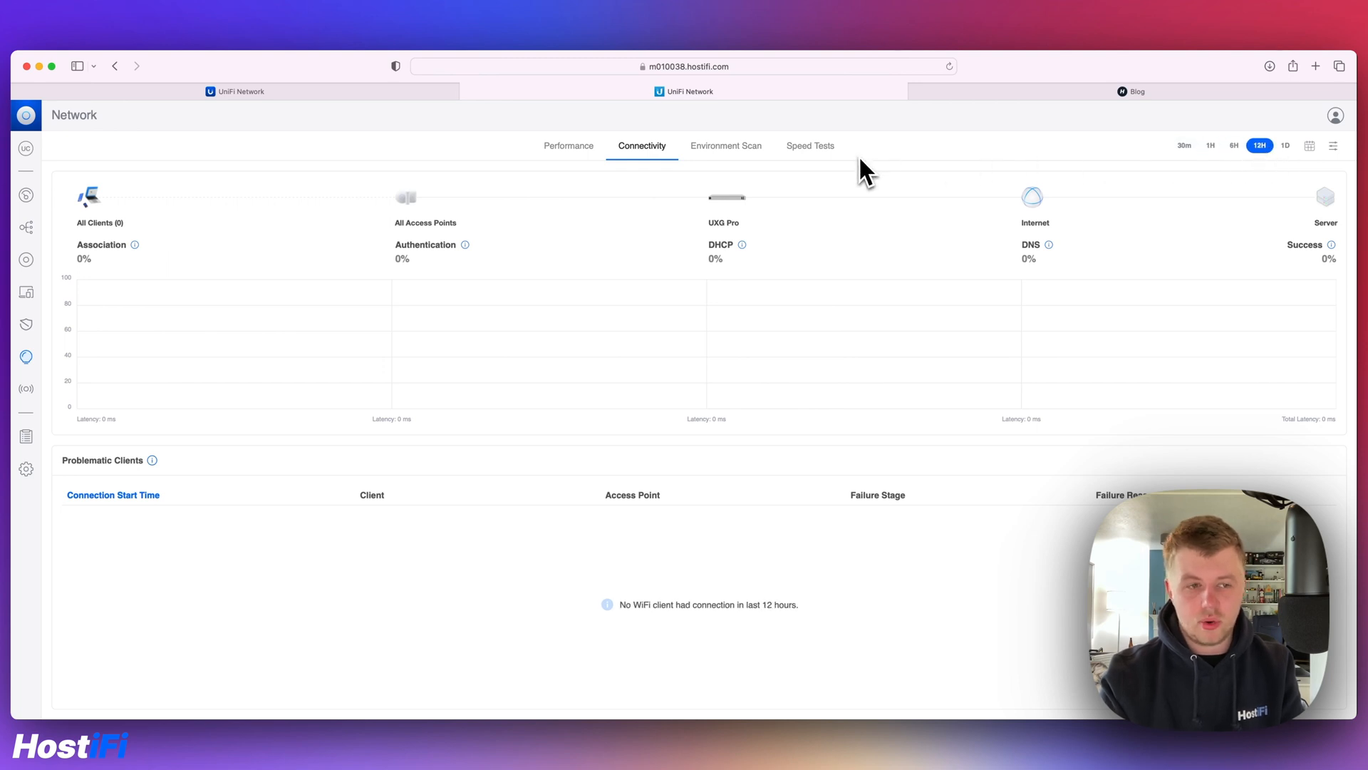
mouse_move(879, 173)
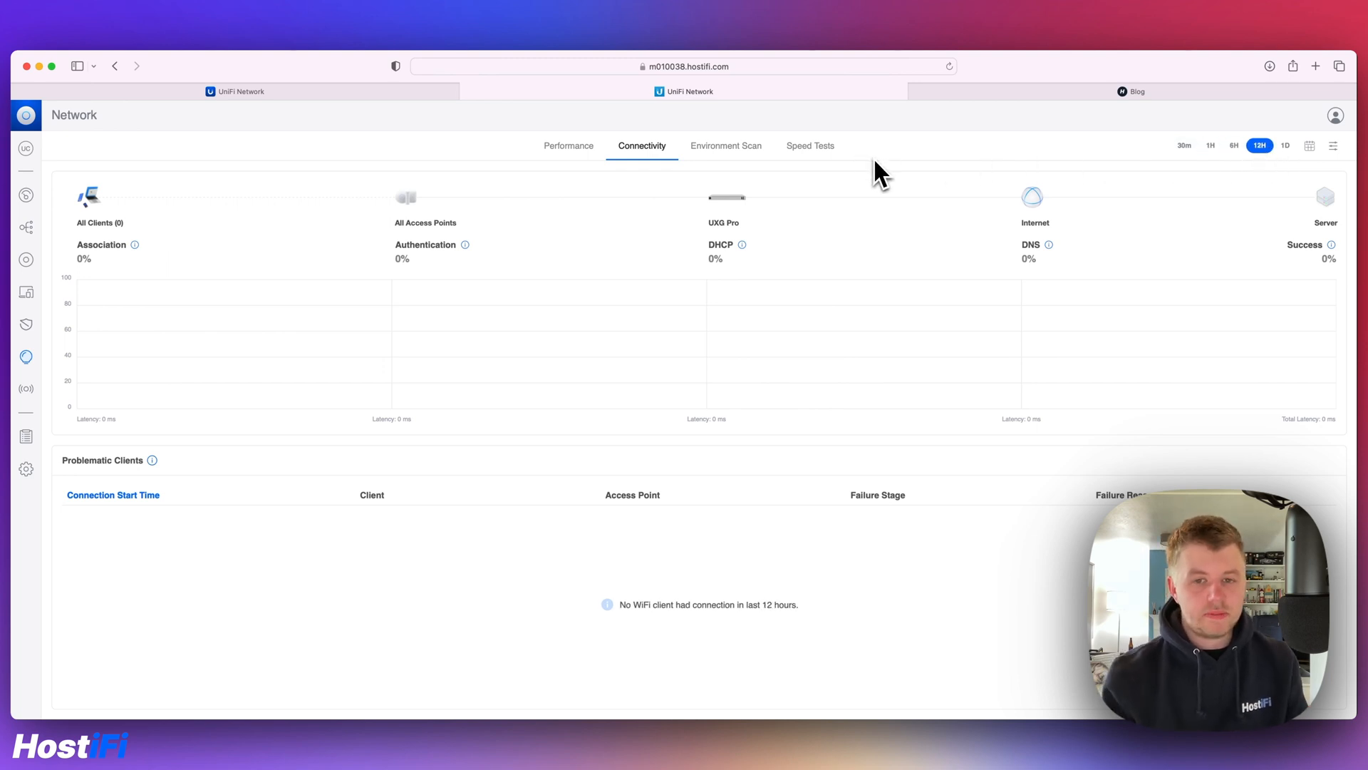